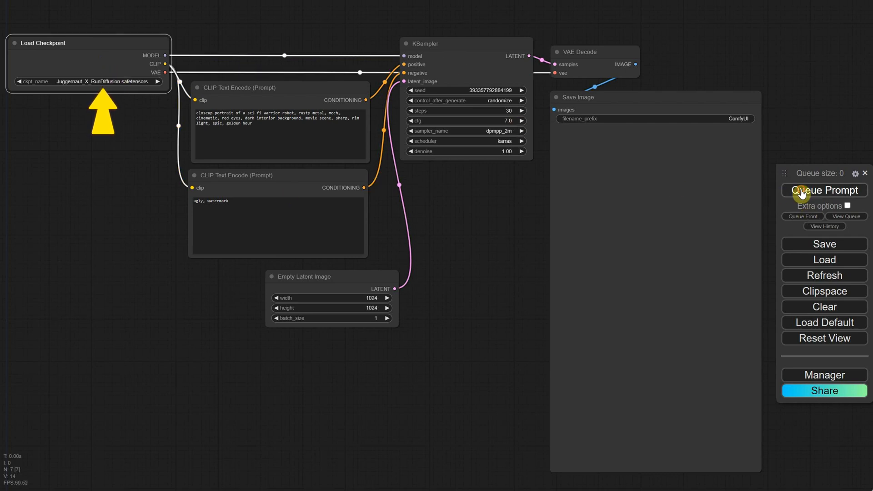
Queue the text-to-image workflow to generate the sci-fi robot warrior portrait.
click(824, 190)
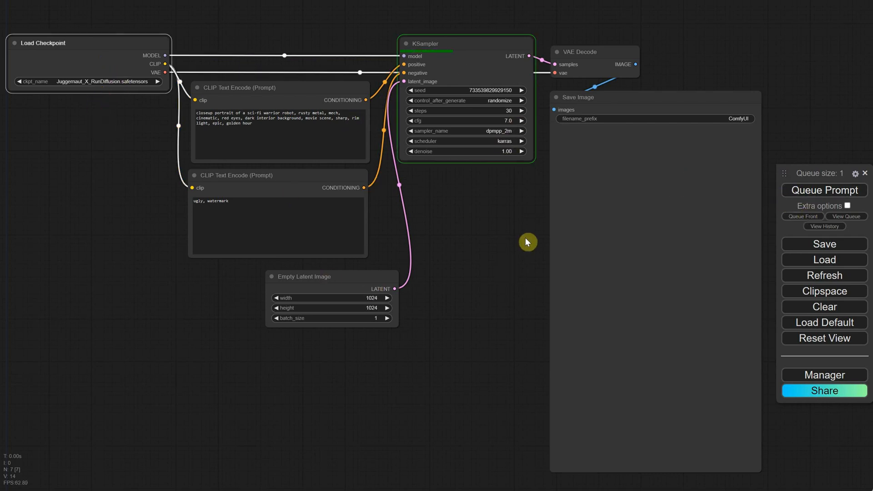
click(825, 190)
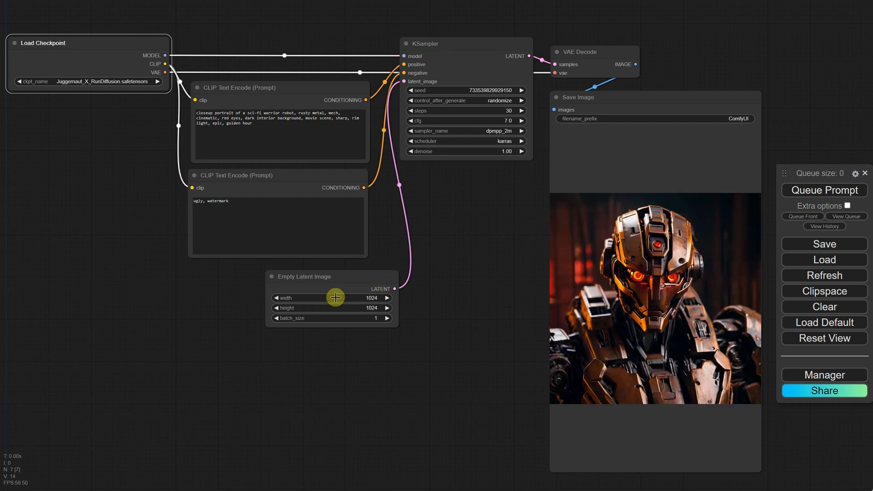
drag(336, 297, 317, 287)
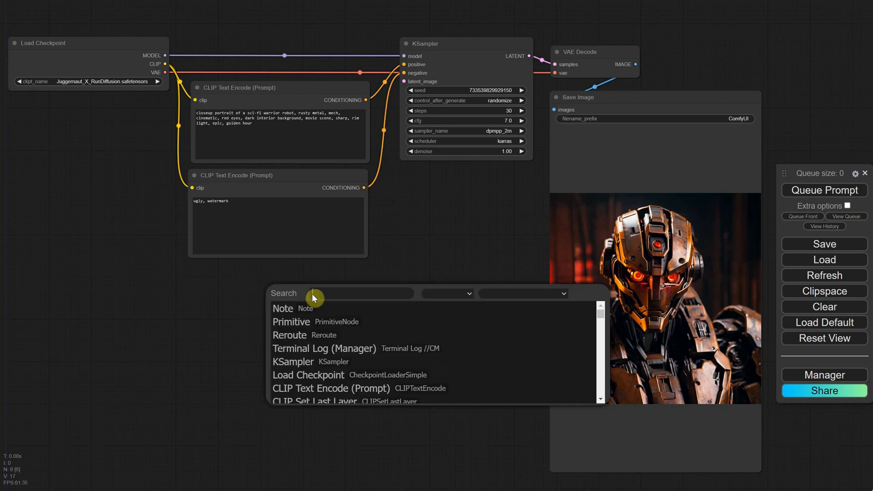
Add a Load Image node and upload Bunny.png into it, placing it below the prompts.
text(loa)
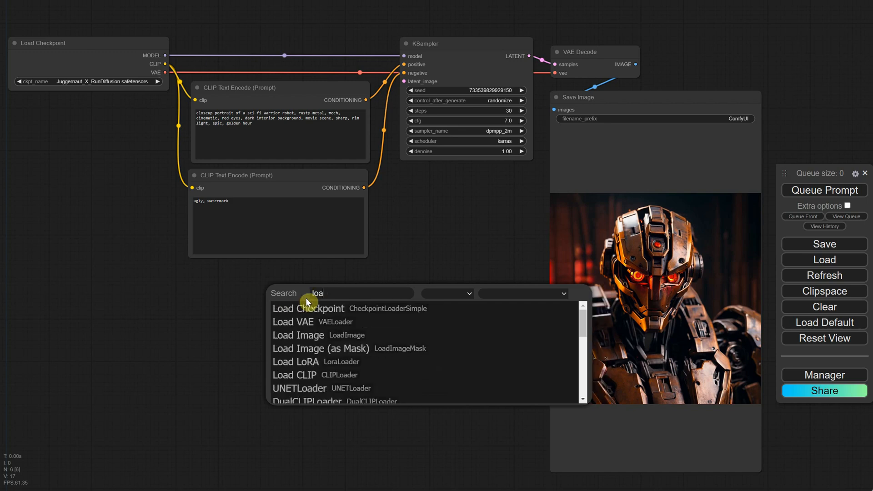
mouse_move(293, 335)
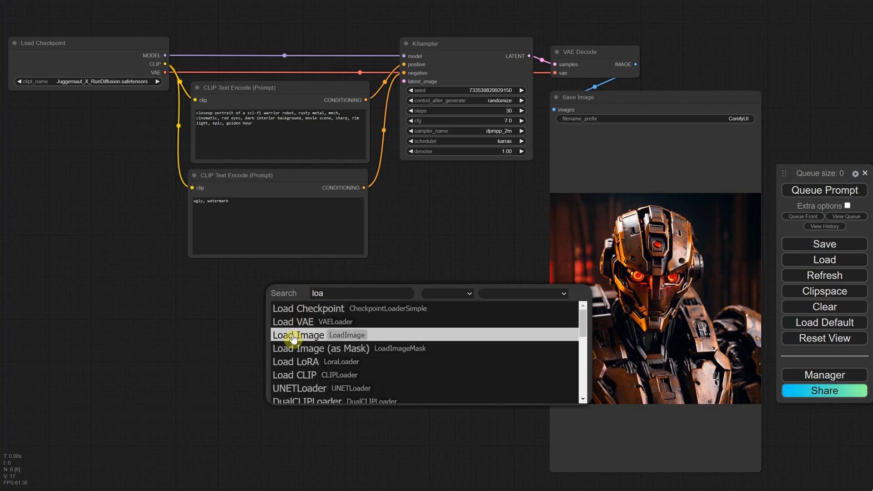
click(299, 335)
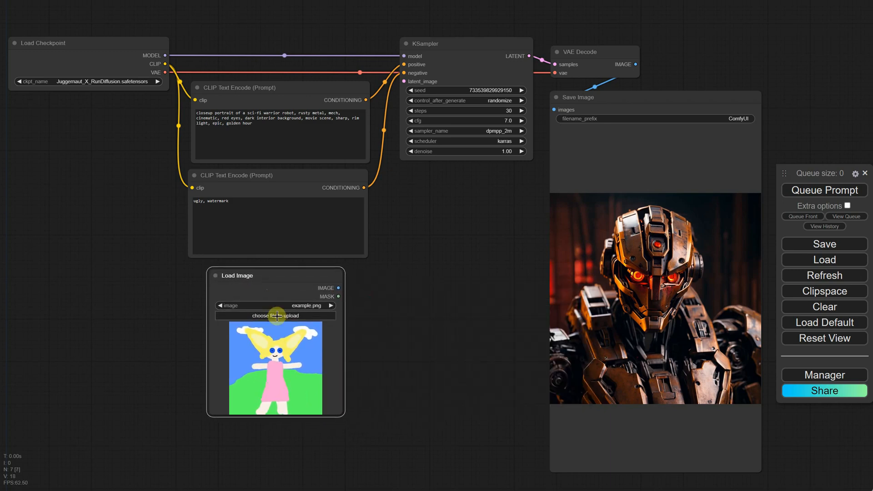
click(274, 316)
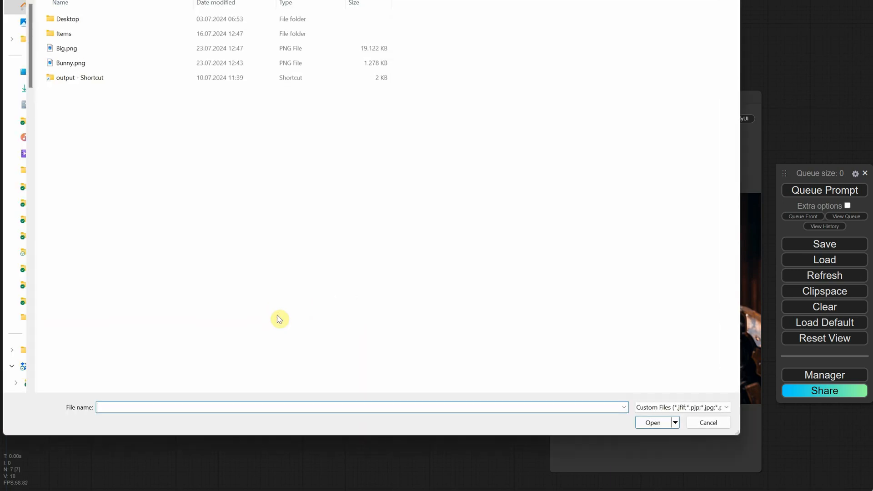
click(708, 423)
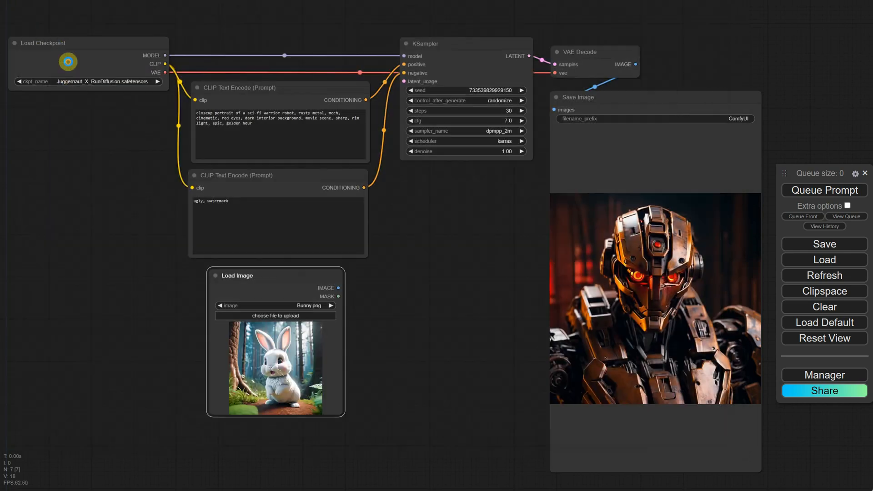
drag(338, 288, 388, 277)
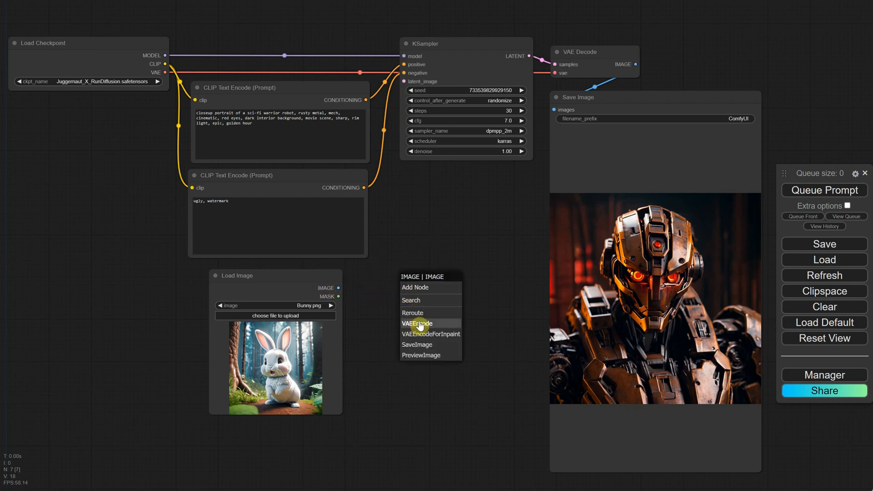
Insert a VAE Encode node taking the bunny image and checkpoint VAE, feeding KSampler's latent input.
click(417, 324)
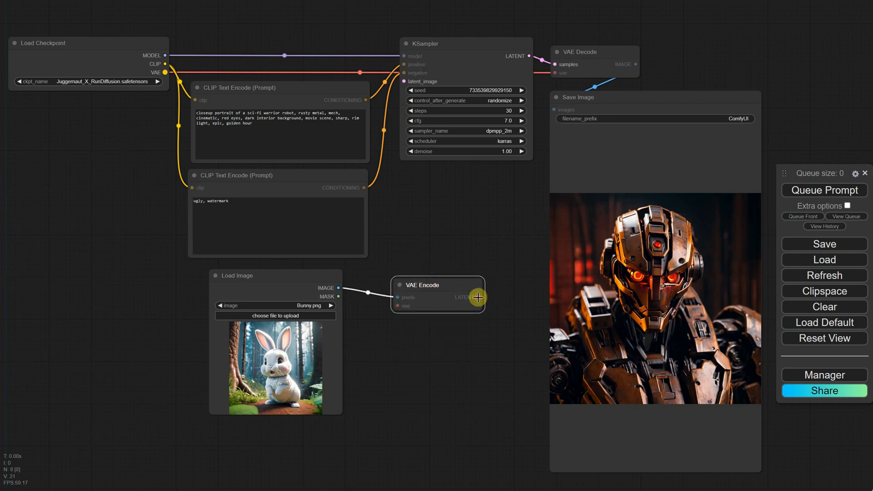
drag(478, 296, 402, 81)
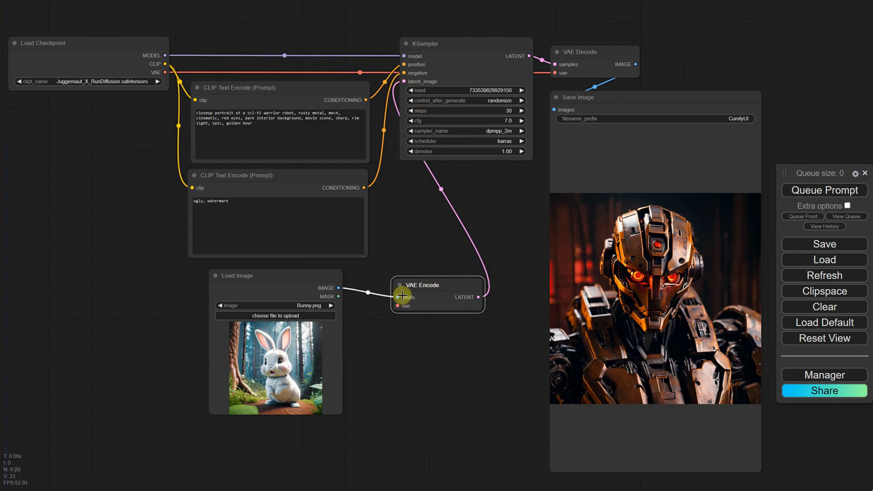
mouse_move(407, 318)
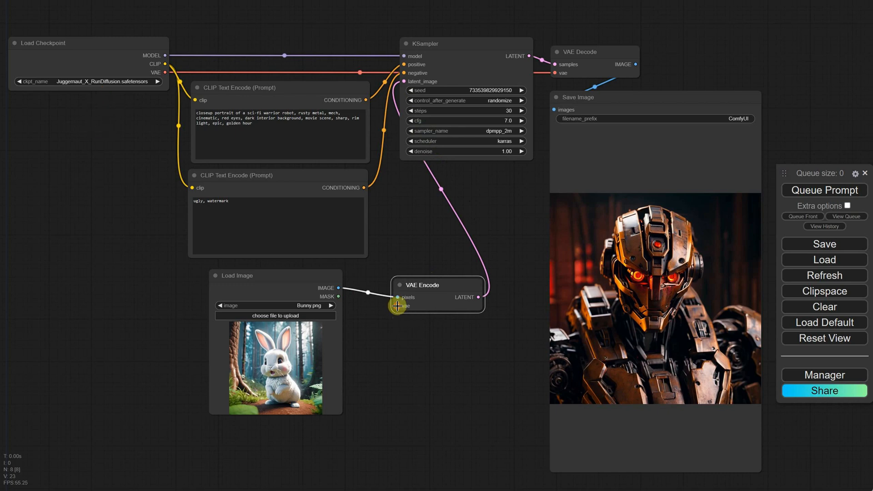
drag(399, 306, 188, 104)
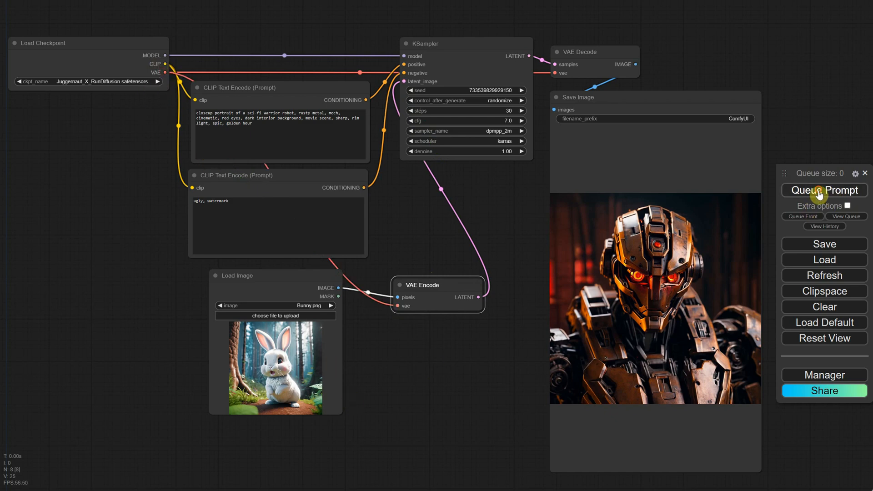
Queue the image-to-image graph at denoise 1.00, yielding a new robot portrait.
click(825, 190)
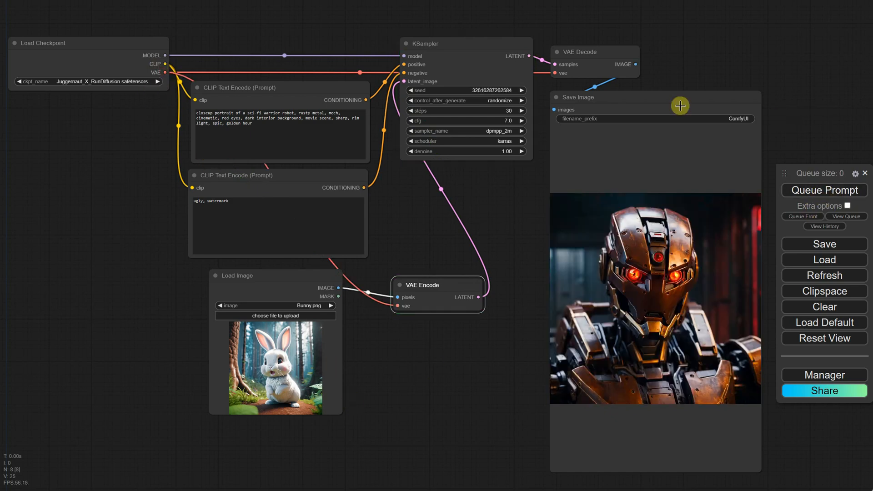
mouse_move(291, 259)
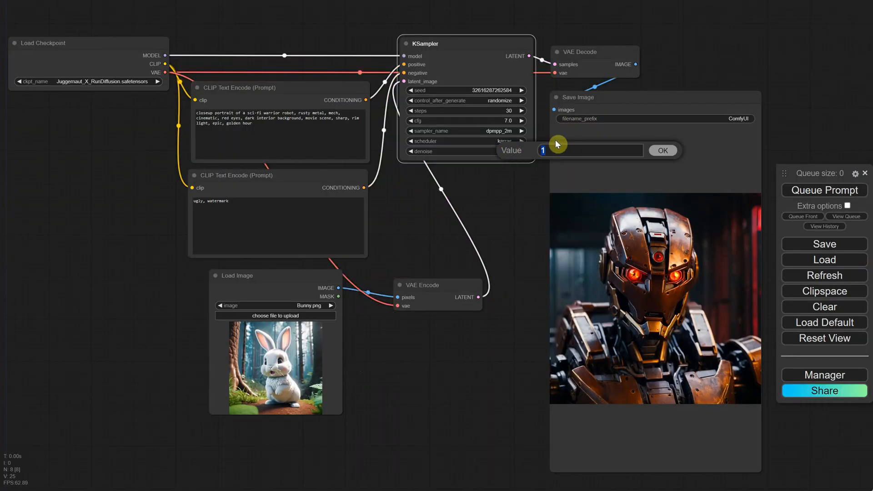
Run test generations at denoise 0.6, 0.4 and 0.9, producing robotic bunnies.
text(0.60)
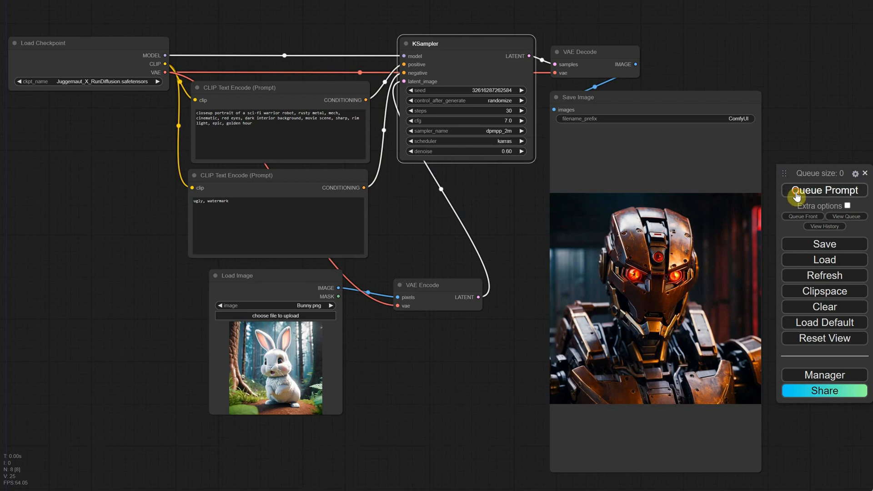
click(825, 190)
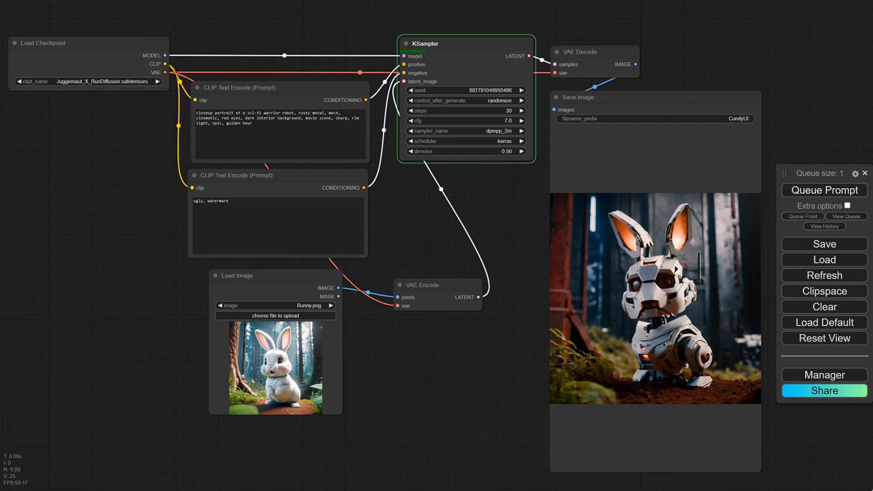
click(824, 190)
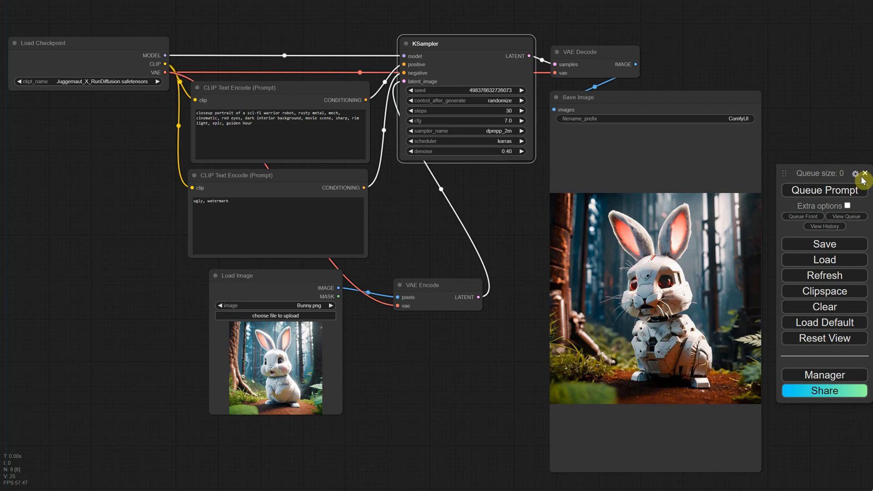
click(825, 190)
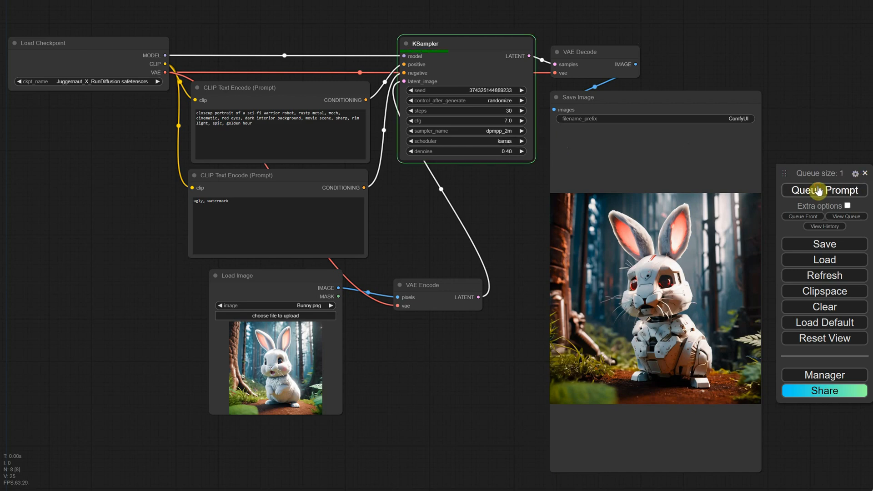
click(824, 190)
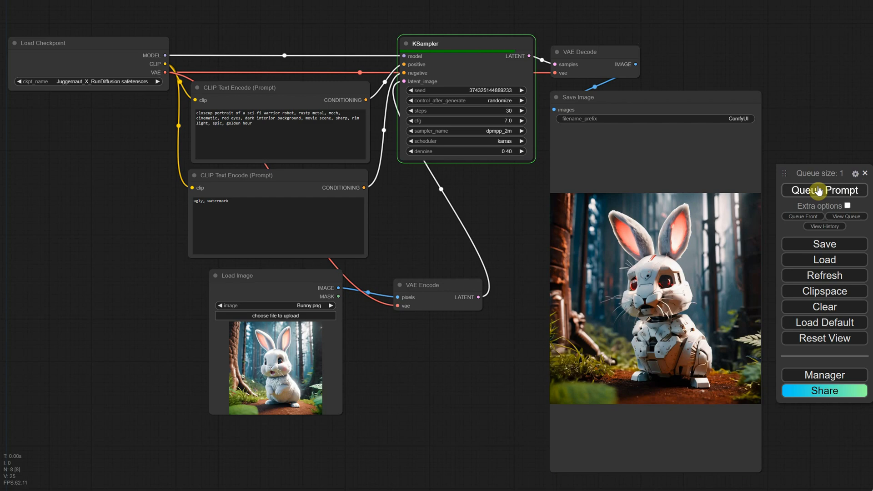
click(824, 191)
text(0)
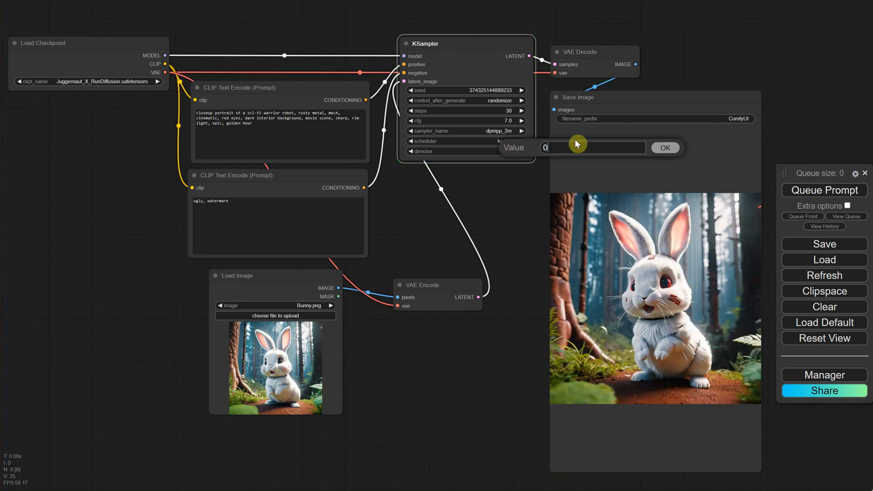
click(824, 190)
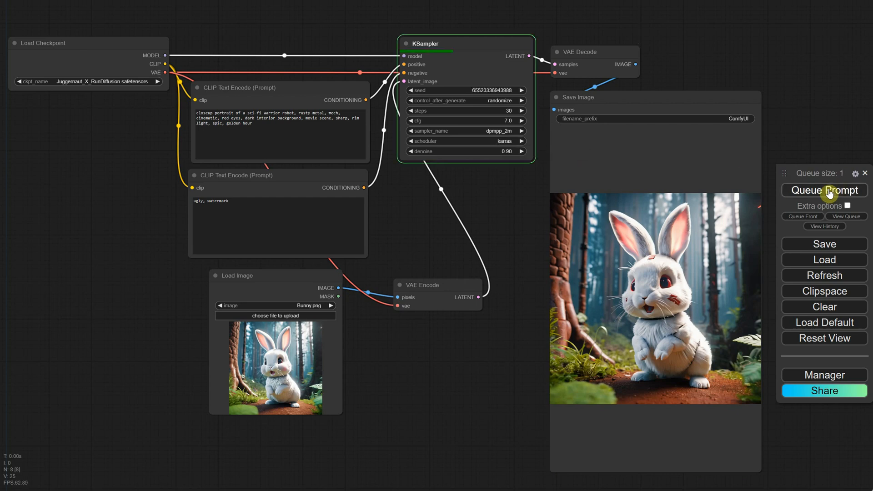
click(824, 190)
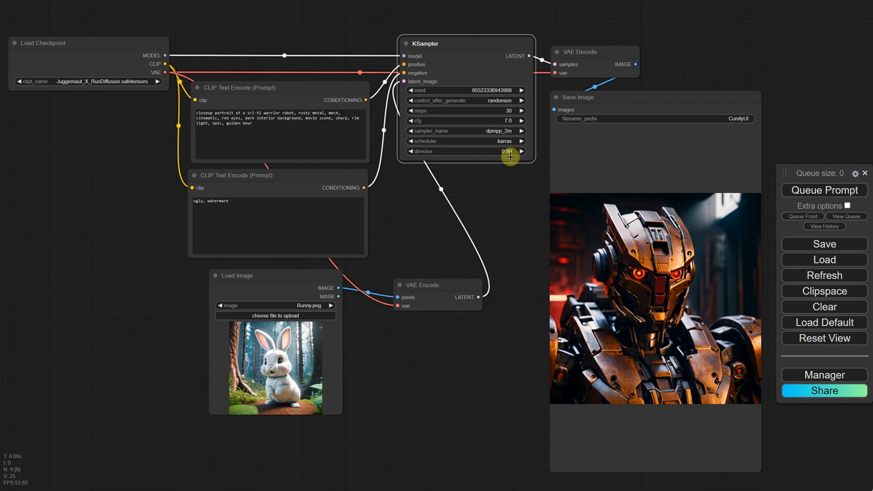
Set KSampler denoise to 0.65.
double_click(508, 151)
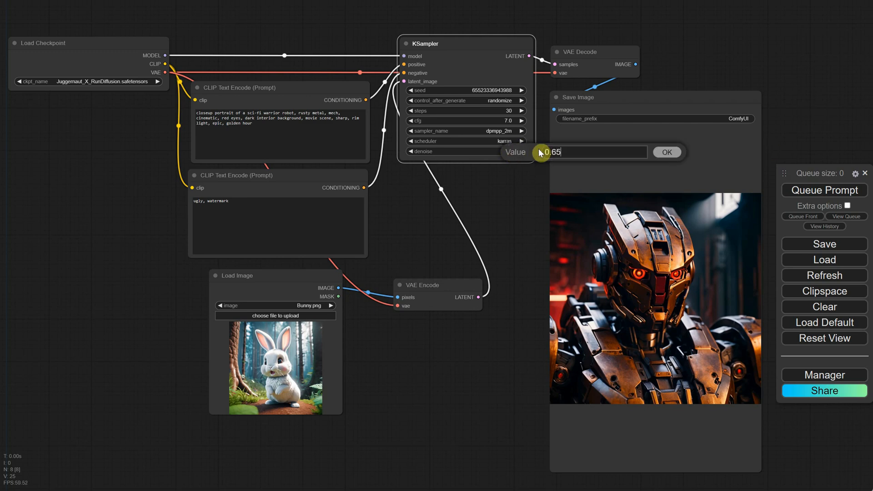
click(666, 152)
text(bunny )
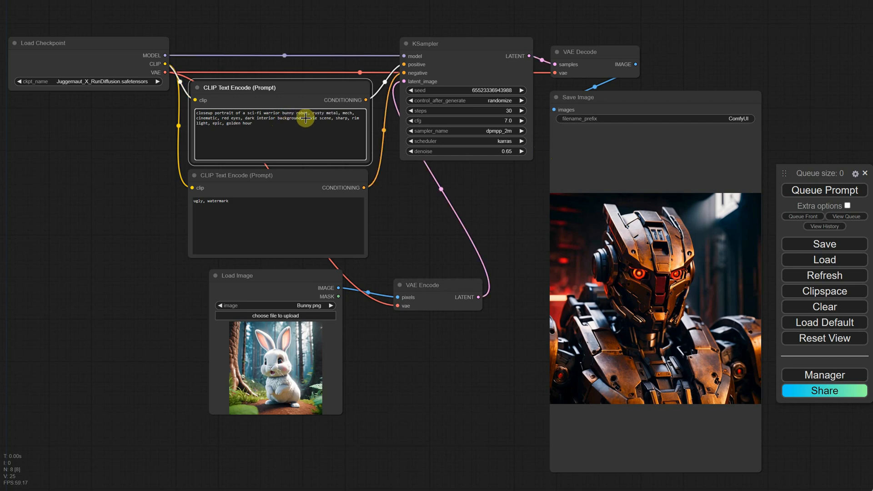
Queue a run with 'bunny' in the positive prompt, generating a robotic white bunny.
click(824, 190)
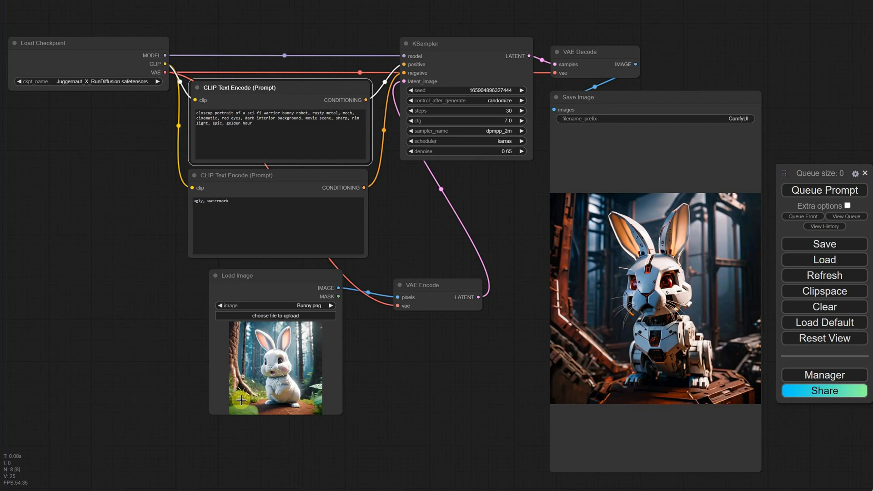
mouse_move(698, 268)
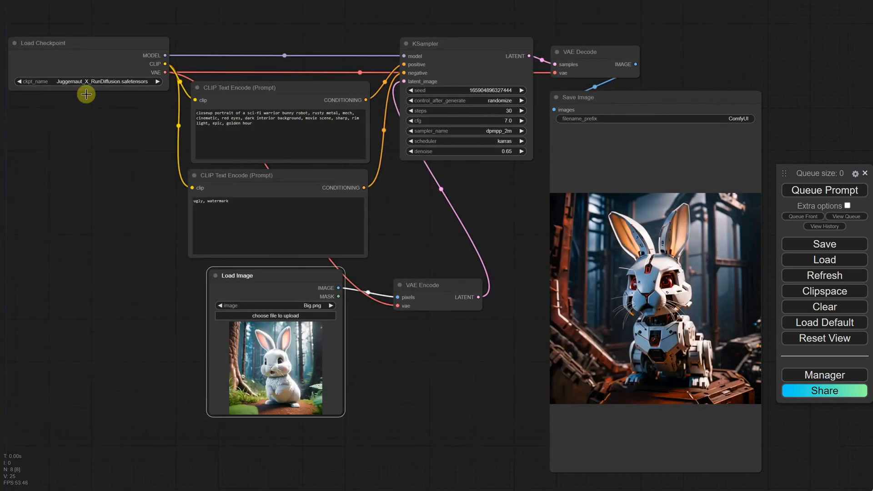
Queue a run with Big.png, then cancel the running job so the queue is empty.
click(824, 190)
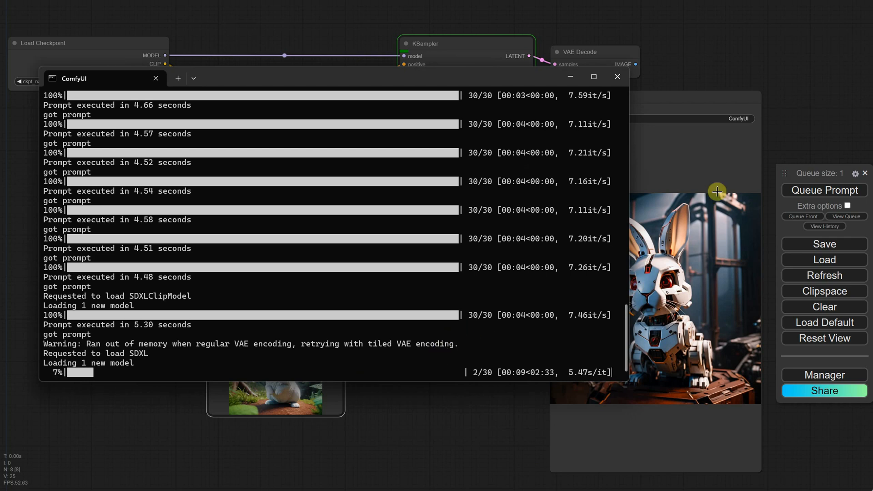
click(616, 76)
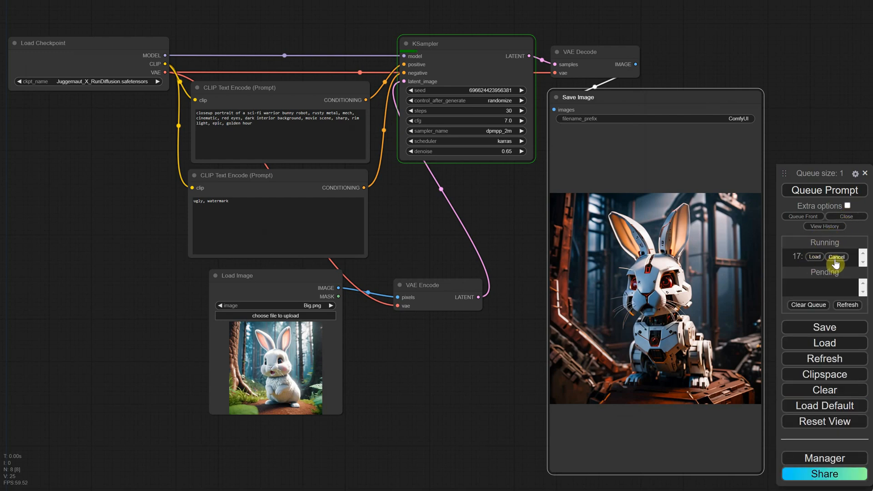
click(837, 256)
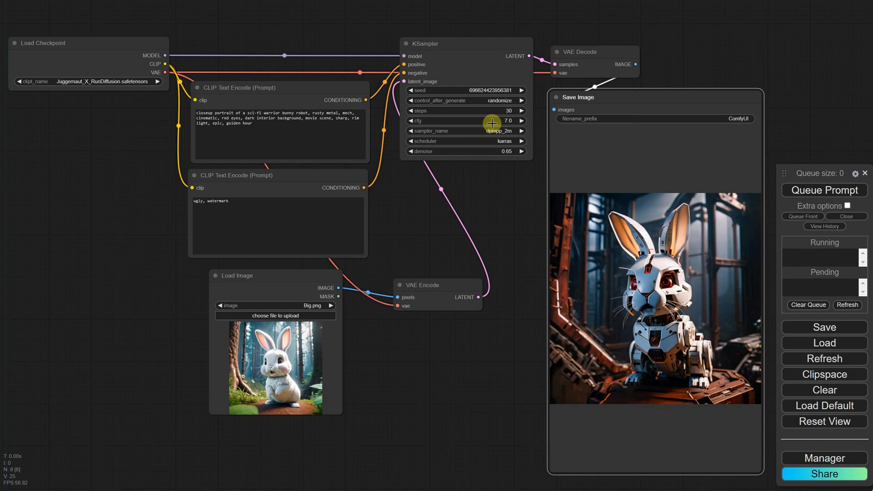
mouse_move(396, 297)
text(image)
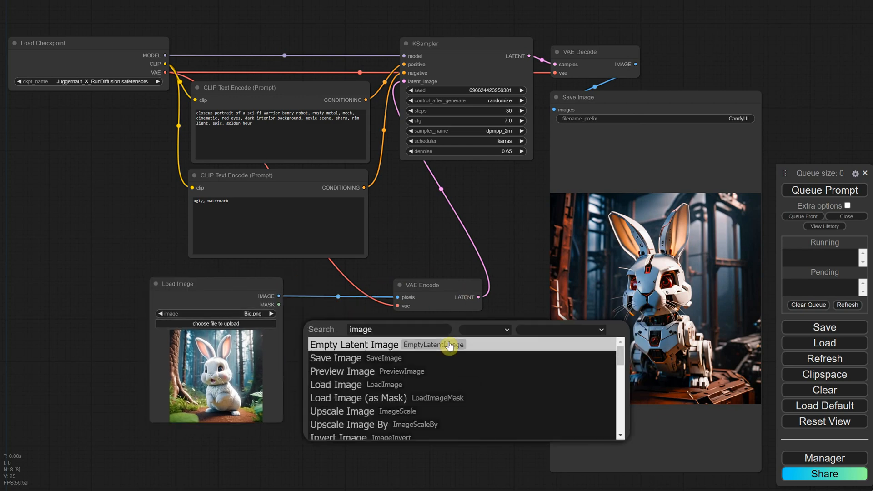
mouse_move(376, 411)
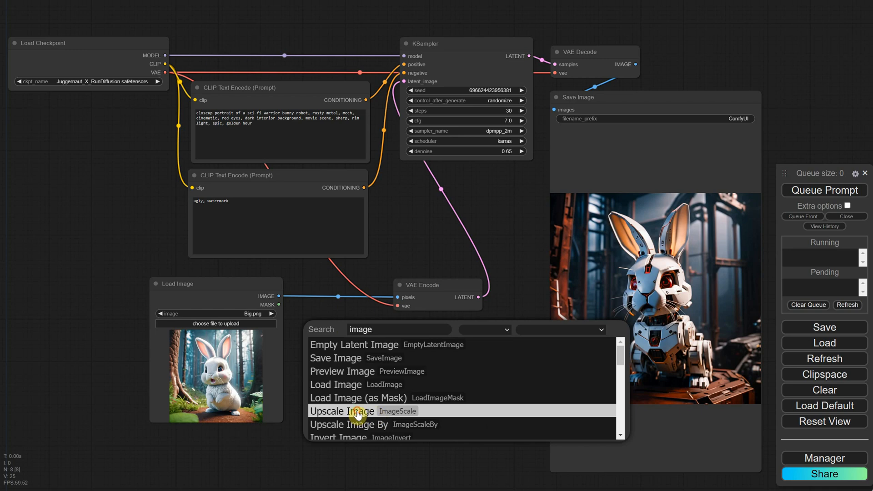
Add a 1024×1024 Upscale Image node between Load Image and VAE Encode and queue a run.
click(341, 411)
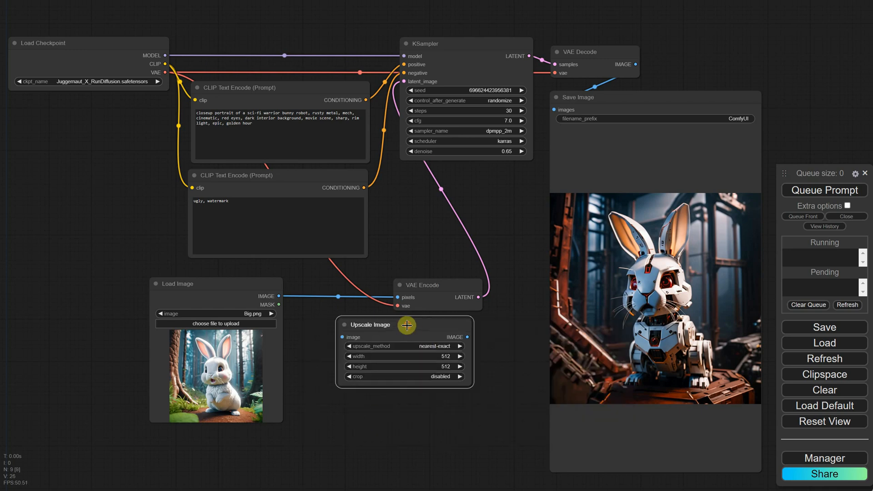
drag(406, 326, 406, 367)
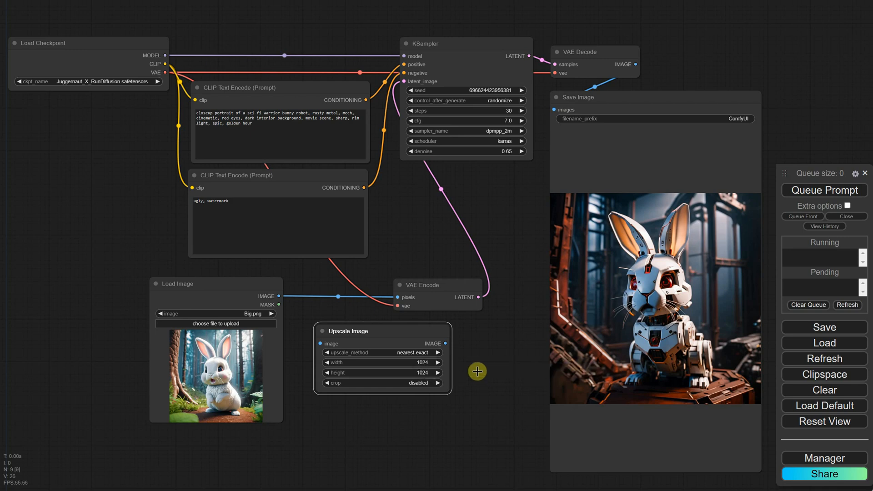
mouse_move(406, 339)
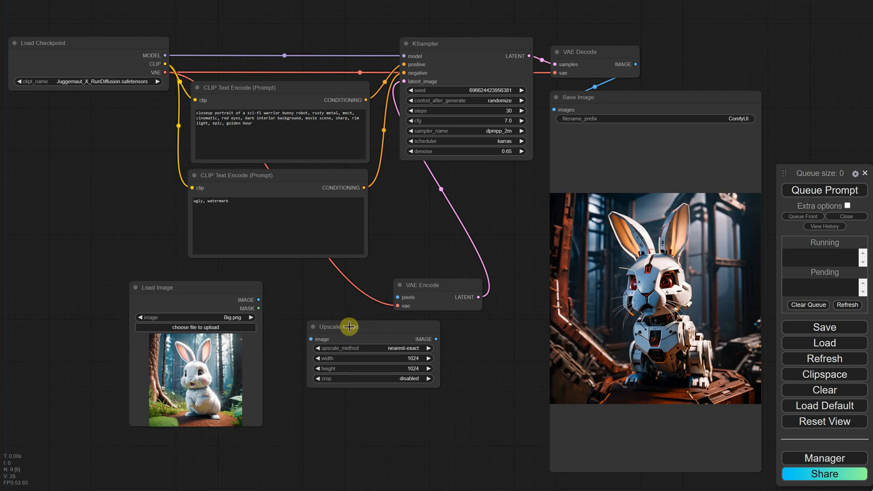
drag(349, 327, 416, 305)
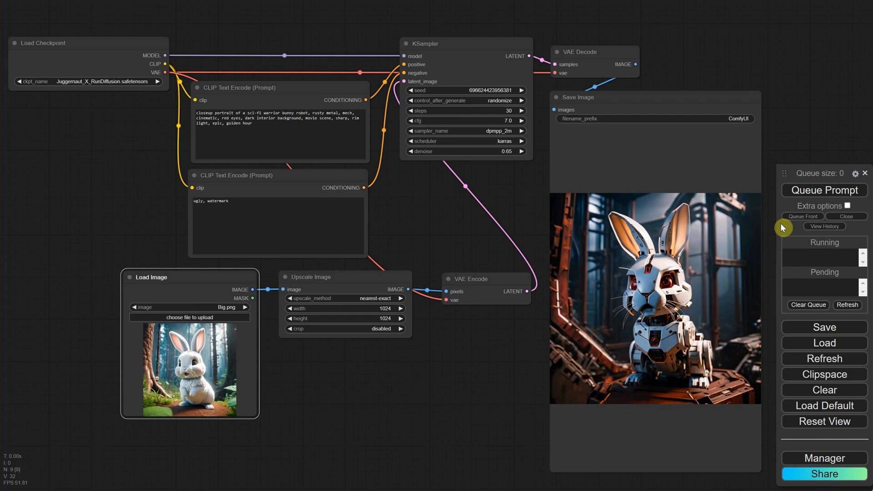
mouse_move(828, 205)
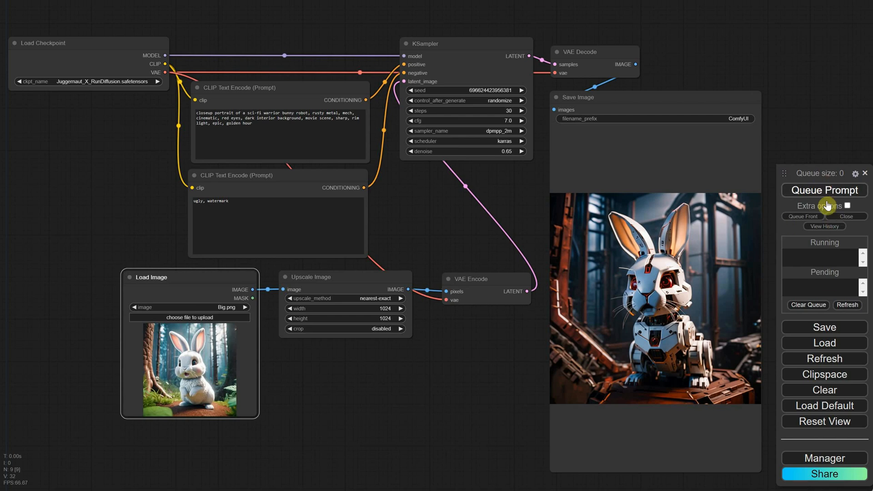
click(825, 191)
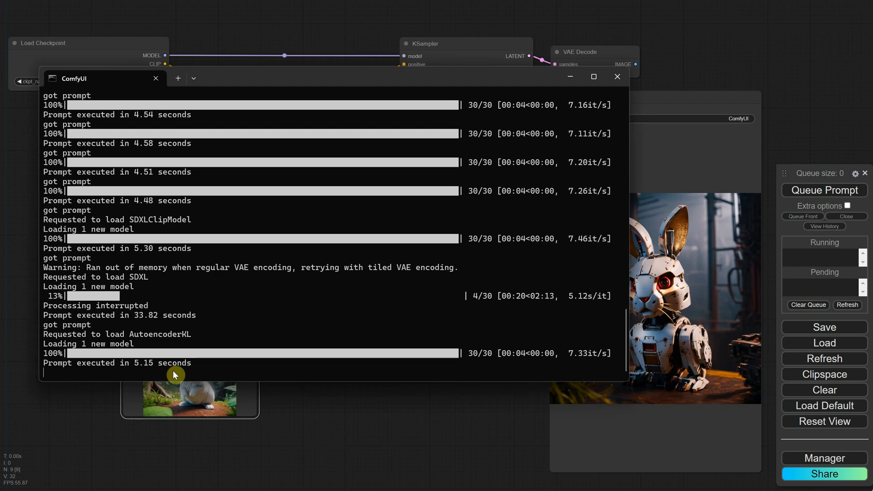
Return from the console to the workflow showing the new robot bunny output.
click(617, 76)
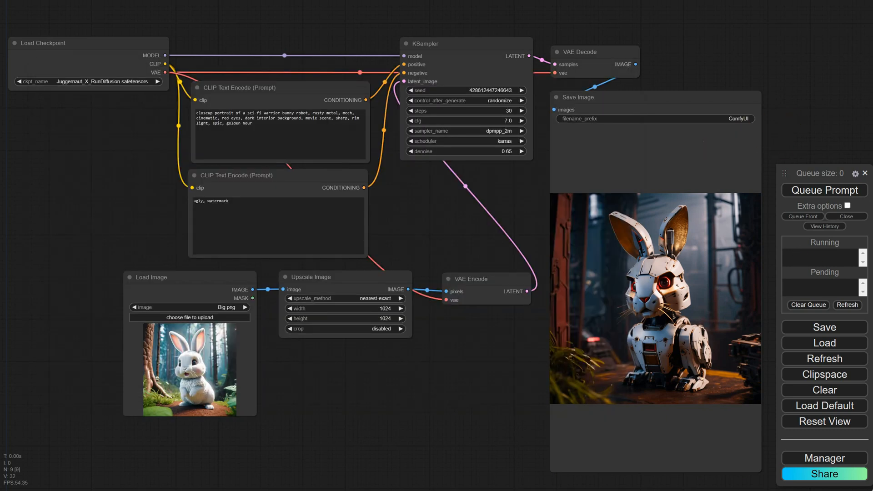
mouse_move(236, 356)
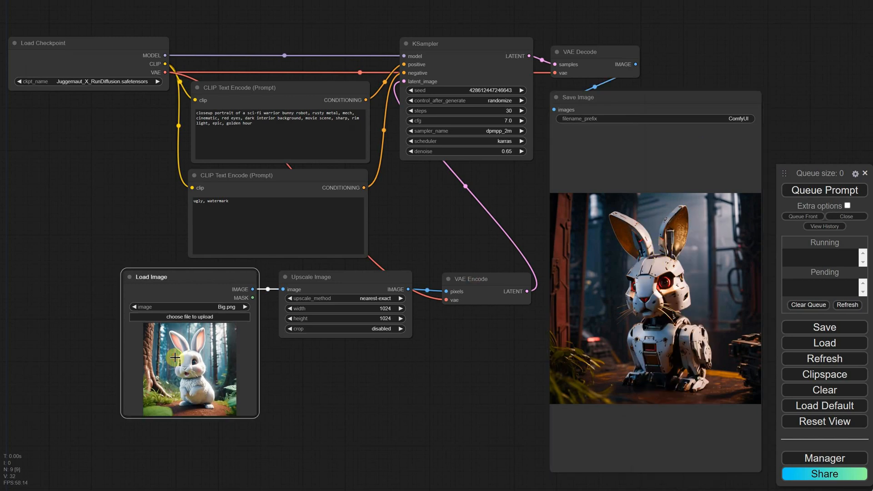
Paste the copied robot bunny into Load Image as the new input and queue the run.
right_click(176, 357)
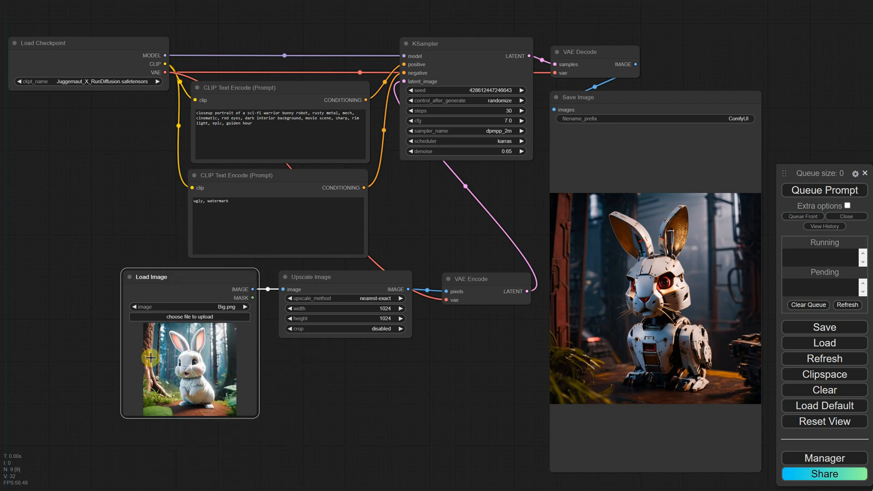
key(ctrl+v)
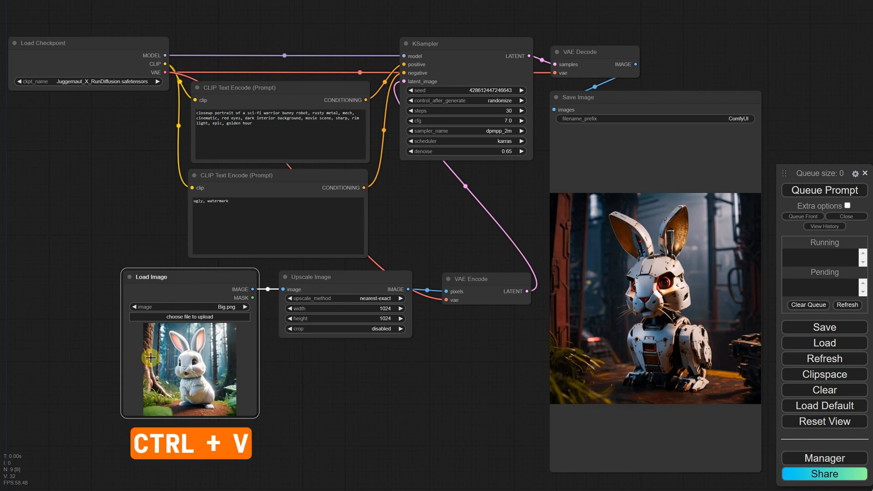
key(ctrl+v)
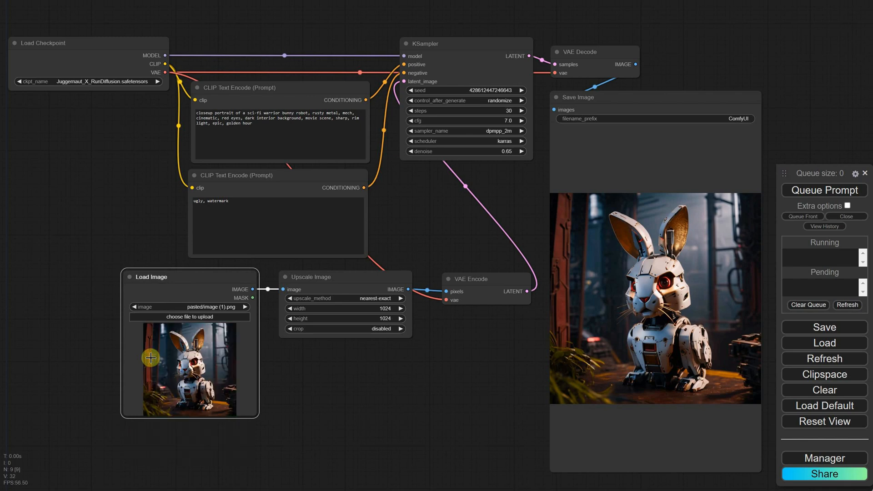
click(824, 190)
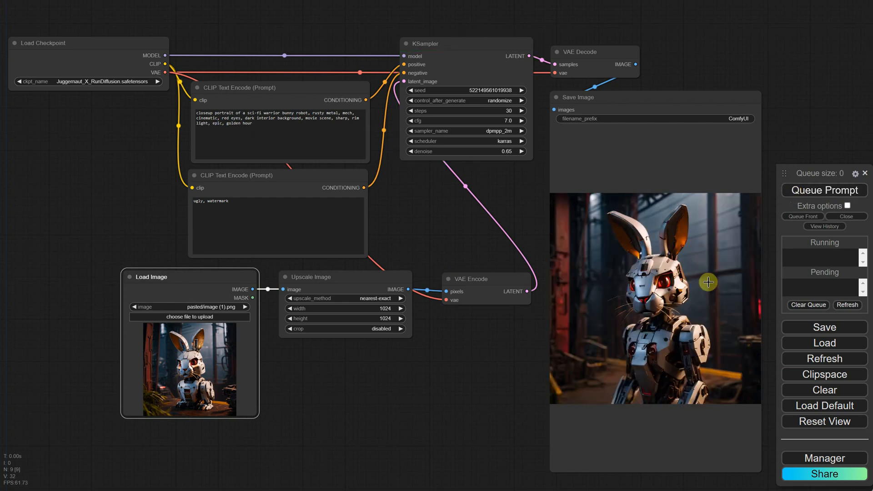
mouse_move(191, 356)
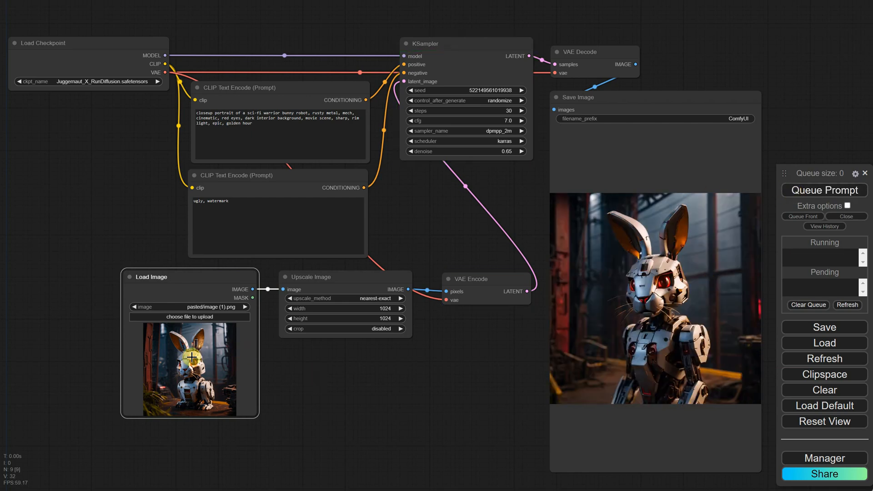
Copy the newly generated standing robot bunny from the Save Image output.
right_click(657, 273)
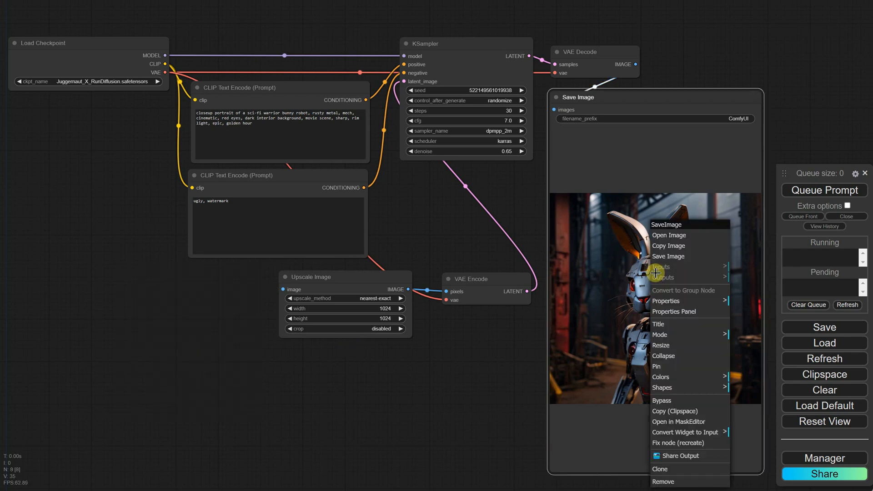
click(191, 376)
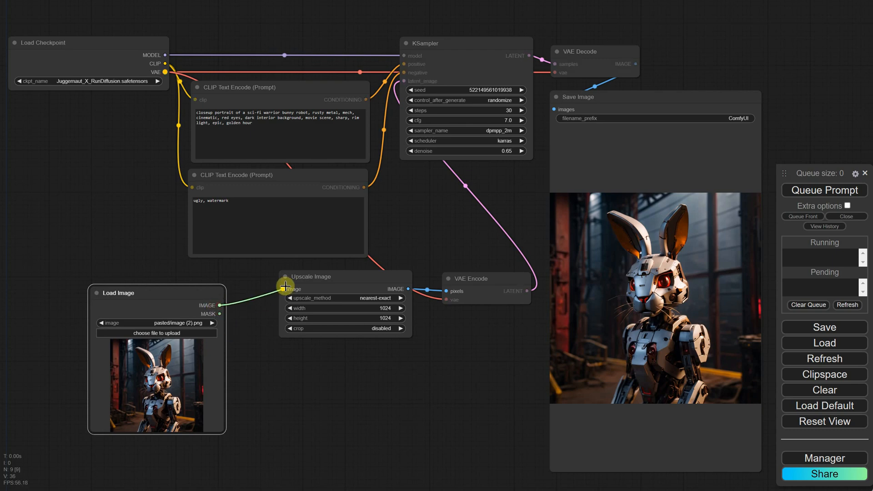
Revert the graph to text-to-image with a 1024×1024 Empty Latent Image feeding KSampler at denoise 1.00.
click(824, 190)
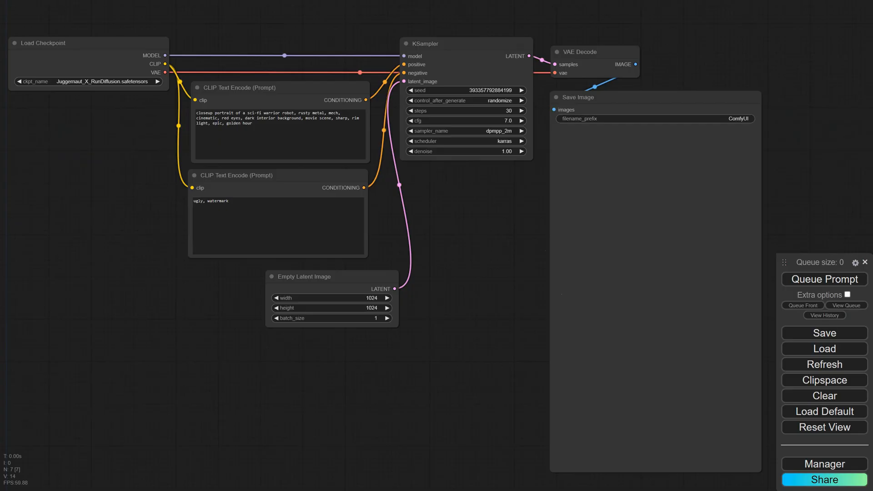
Filter Civitai's model browser to LoRA models (not checkpoints) from the past year.
click(825, 280)
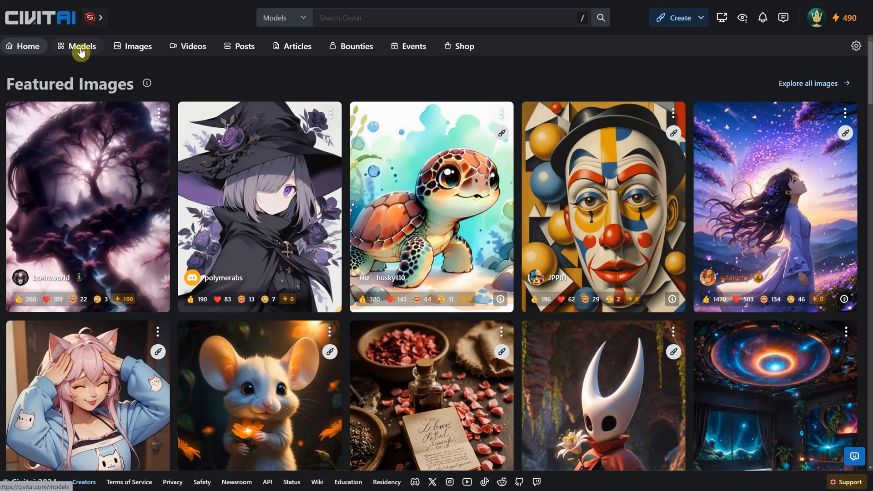
click(81, 46)
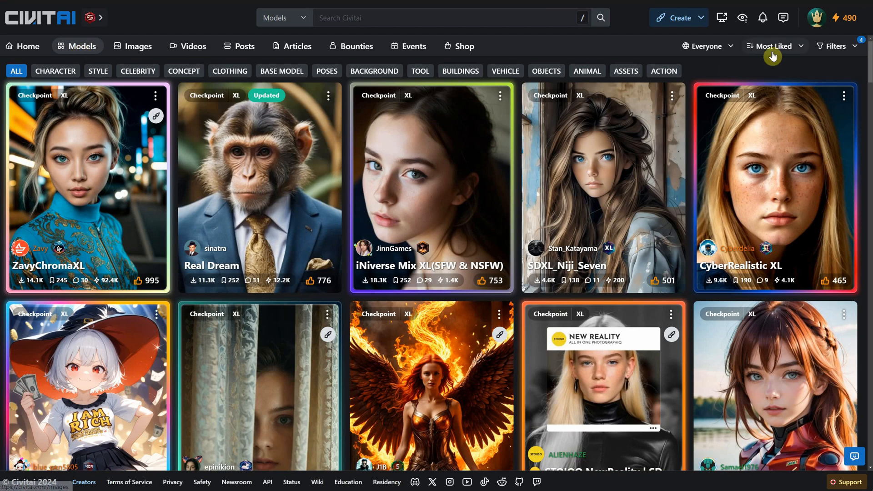
click(835, 46)
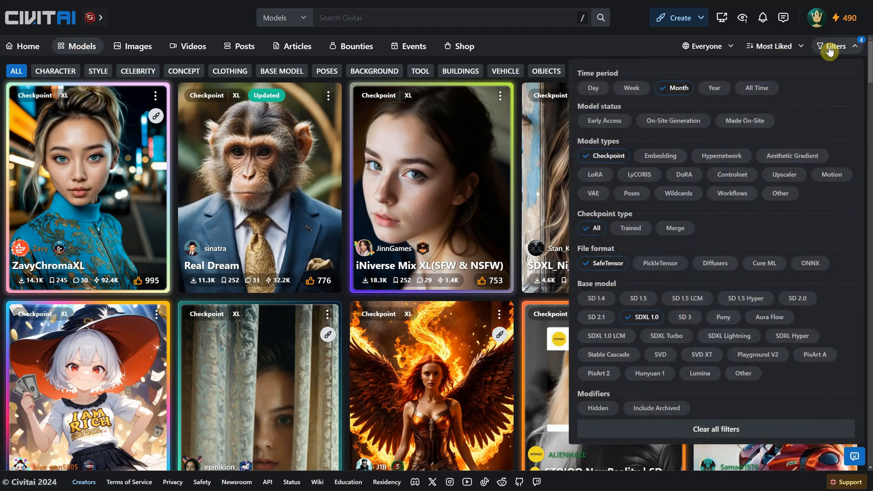
click(604, 156)
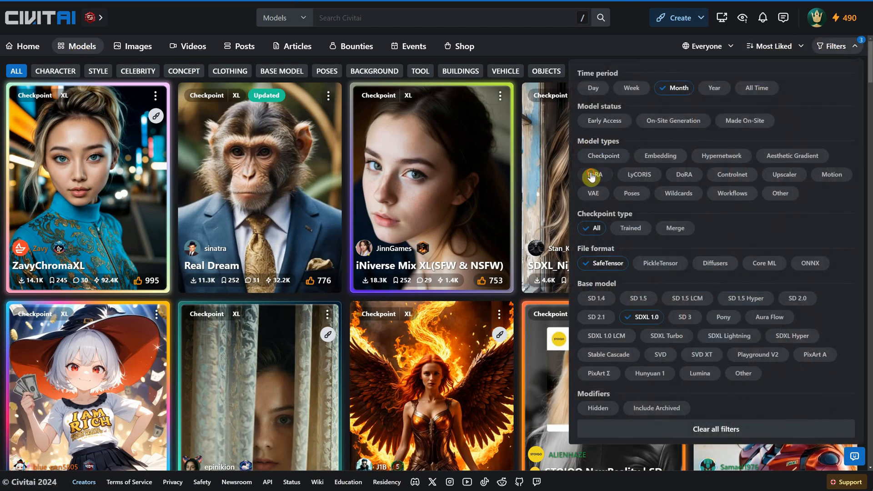
click(593, 174)
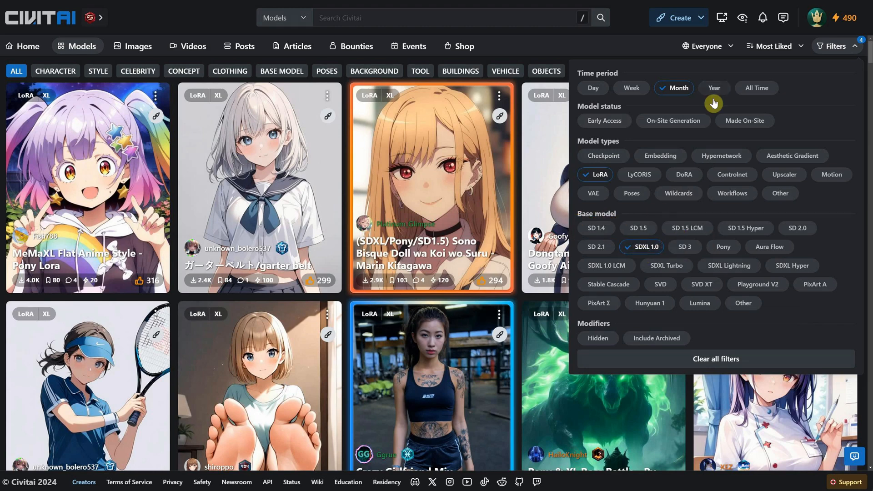
click(715, 88)
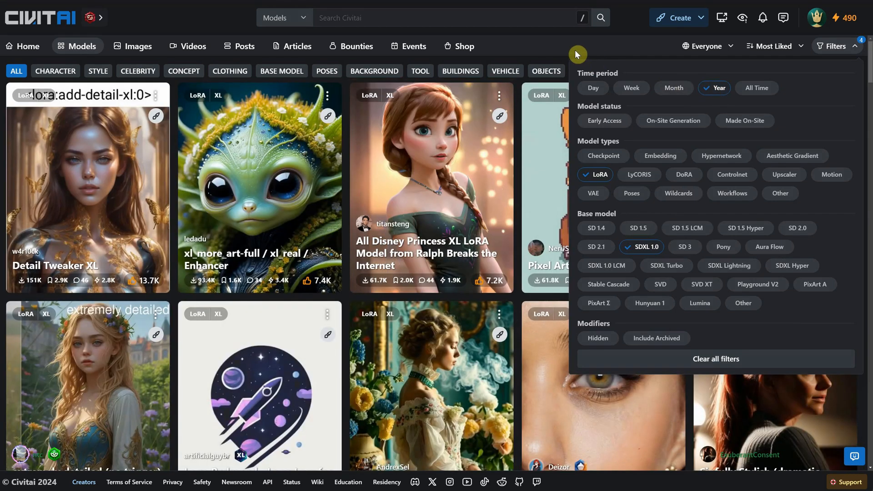
click(836, 47)
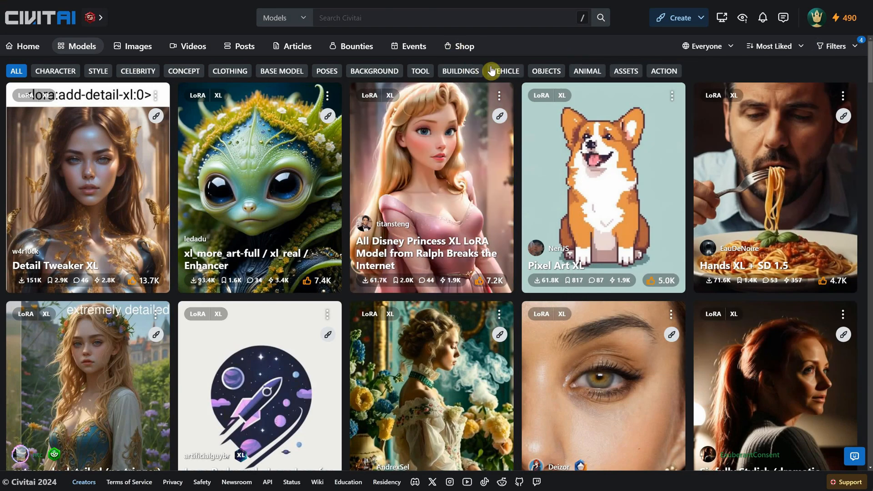
Search the model browser for 'aether' to find the Aether LoRAs.
text(aether clo)
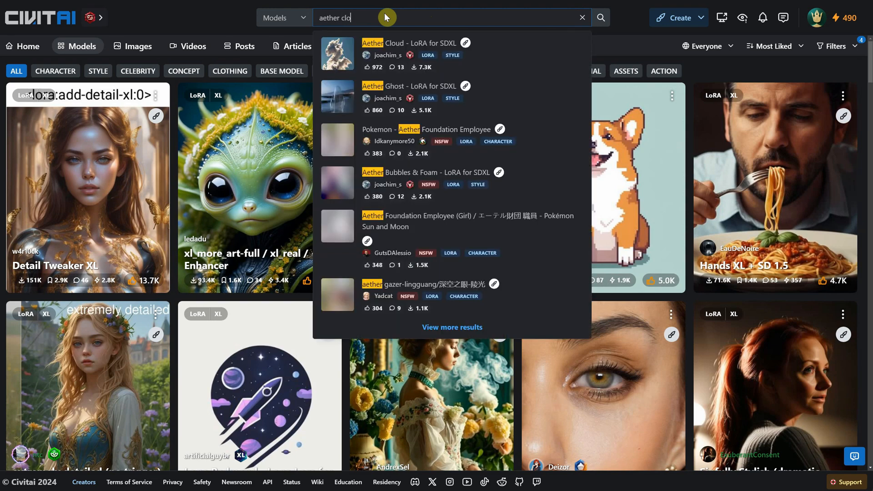
Start downloading the Aether Cloud SDXL LoRA file from its Civitai page.
click(409, 43)
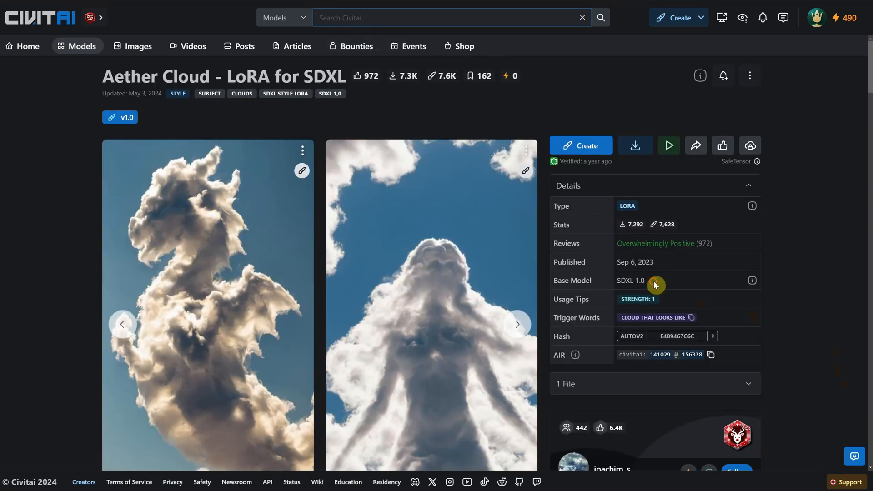
double_click(629, 281)
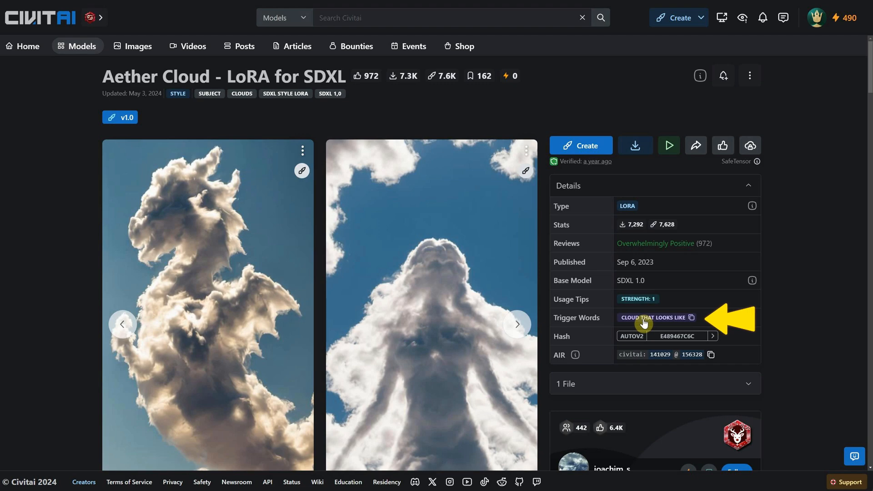
scroll(down, 3)
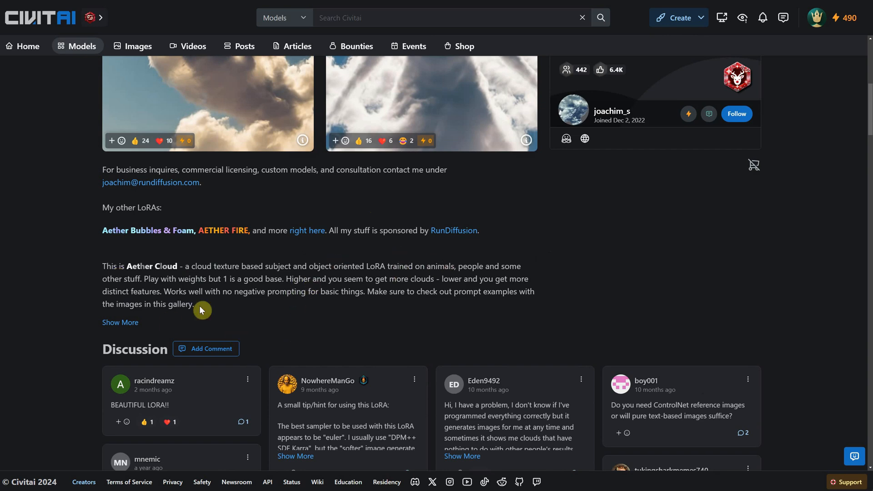
click(120, 322)
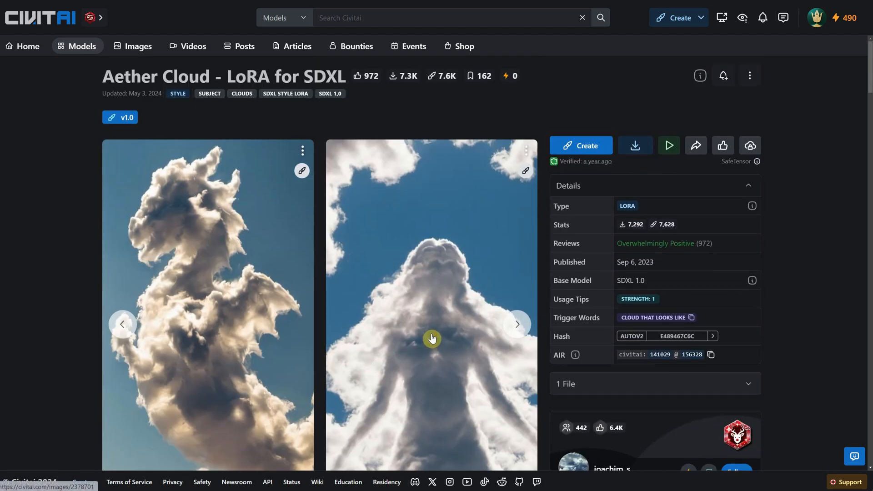
click(635, 146)
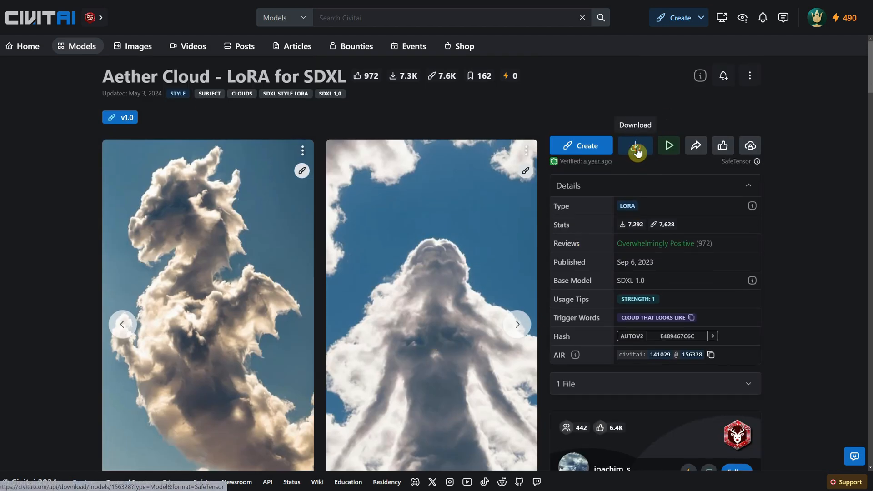
click(634, 146)
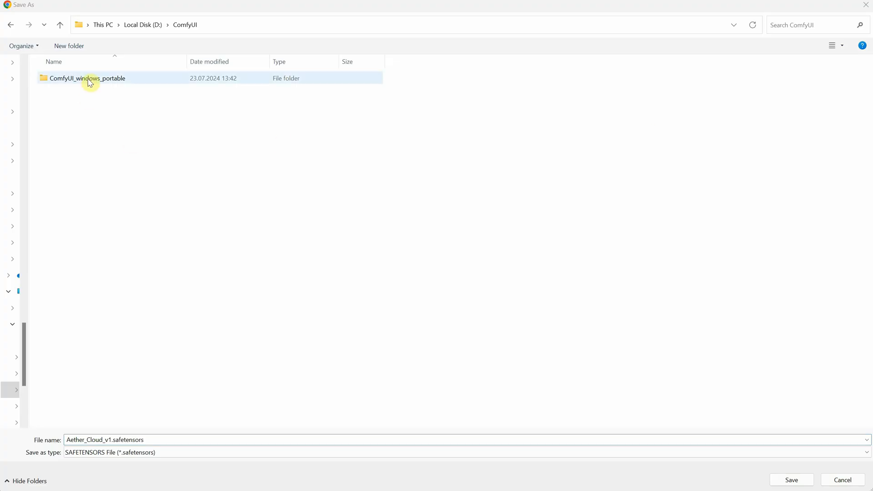
Save Aether_Cloud_v1.safetensors into ComfyUI_windows_portable > ComfyUI > models > loras.
double_click(87, 79)
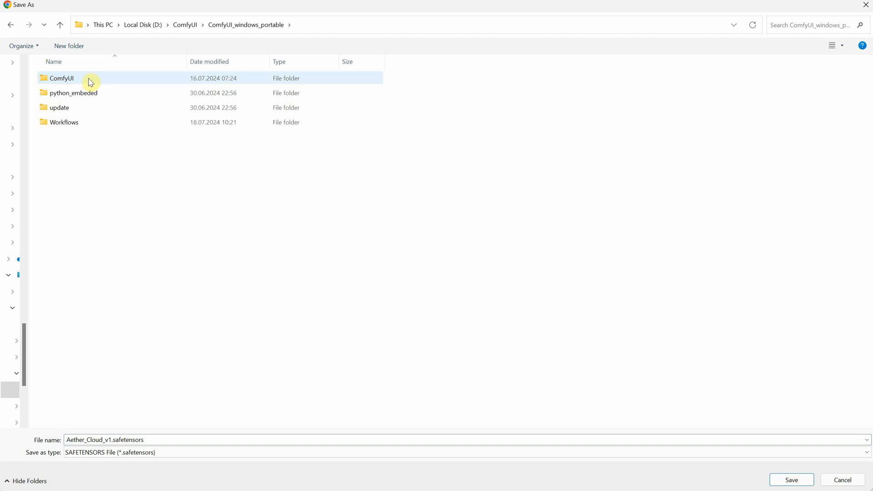
double_click(61, 79)
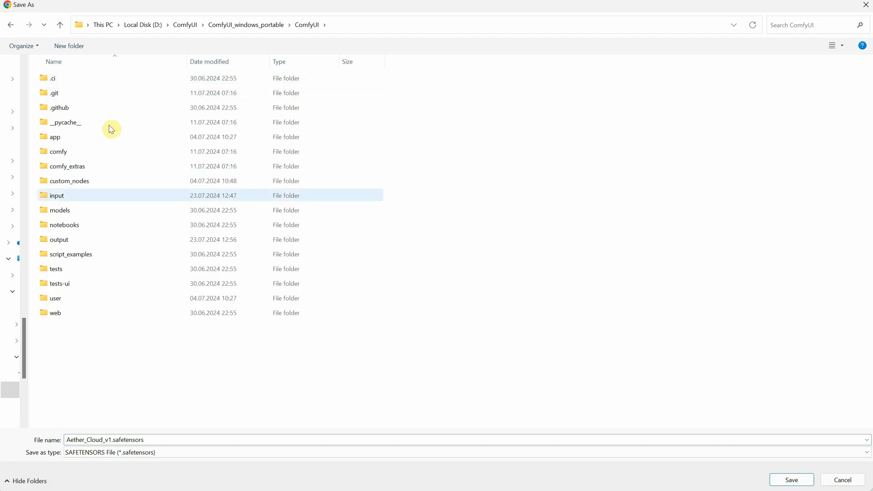
double_click(59, 211)
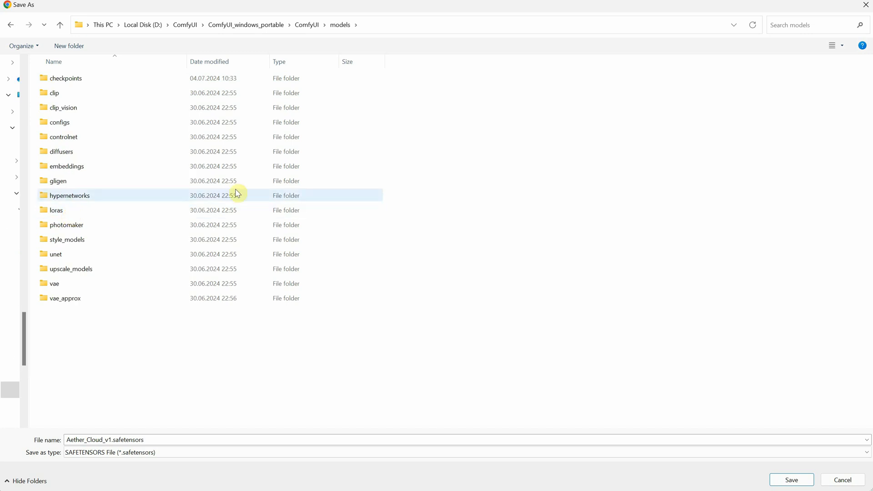
click(57, 210)
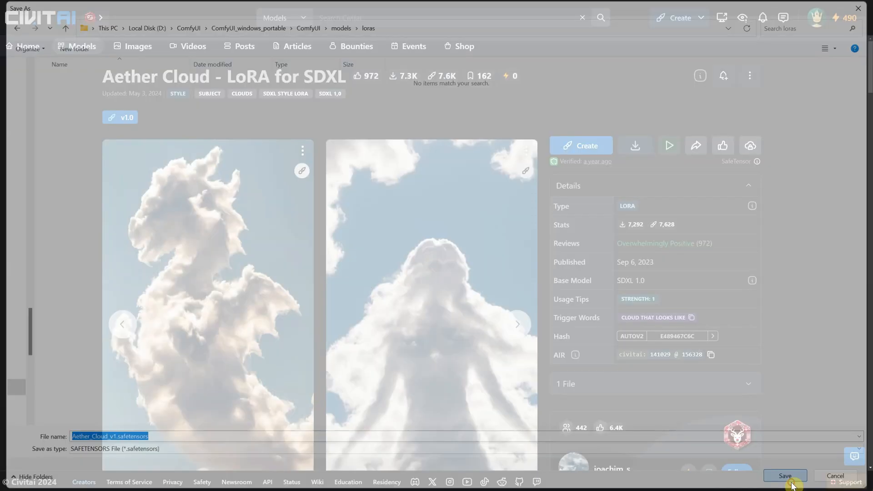
click(784, 476)
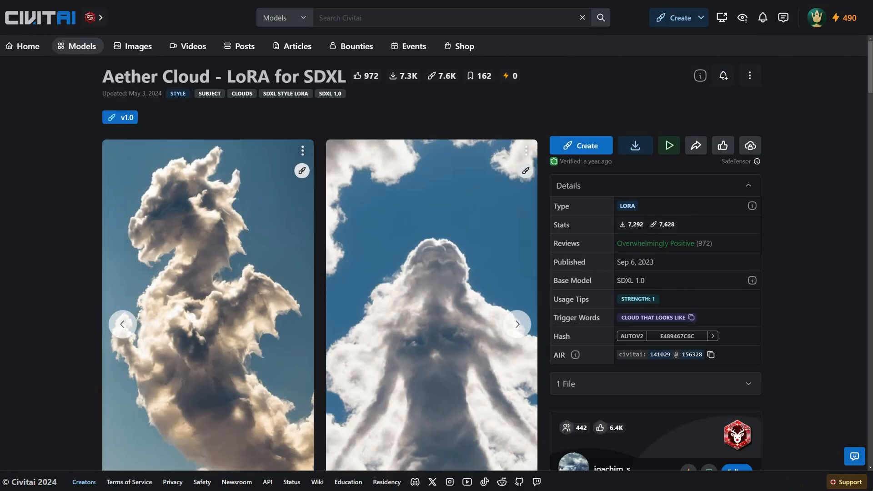
Find the Aether Fire SDXL LoRA via an 'aether' search and download it to the loras folder.
text(aether)
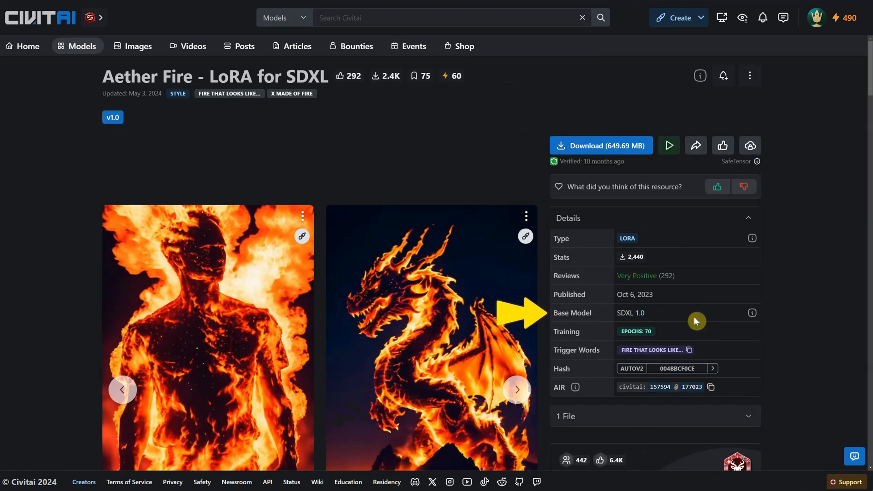
scroll(down, 3)
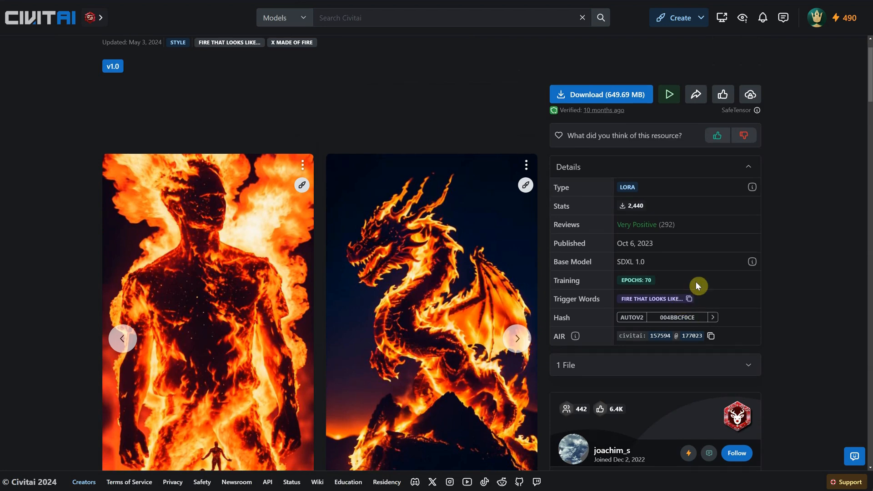
scroll(down, 3)
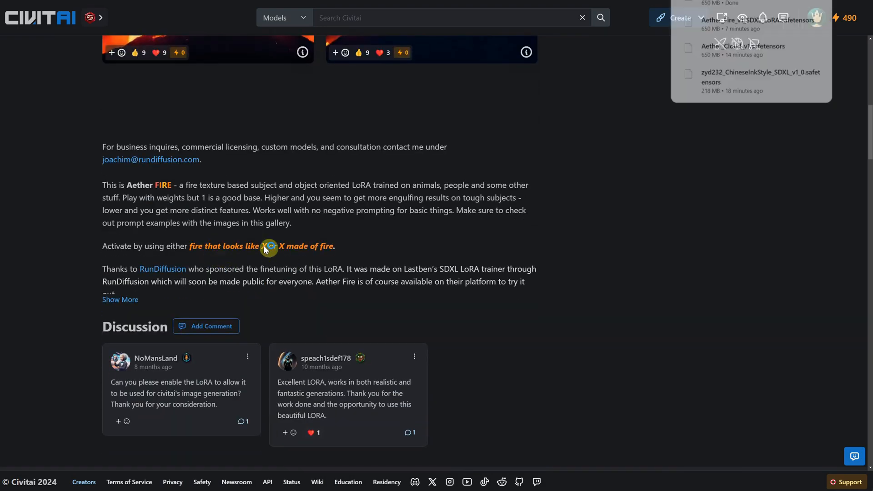
click(120, 299)
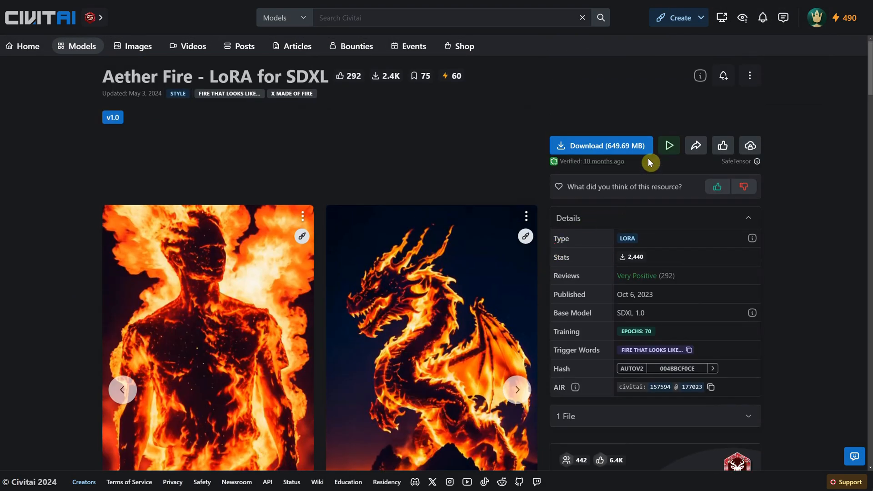
click(600, 146)
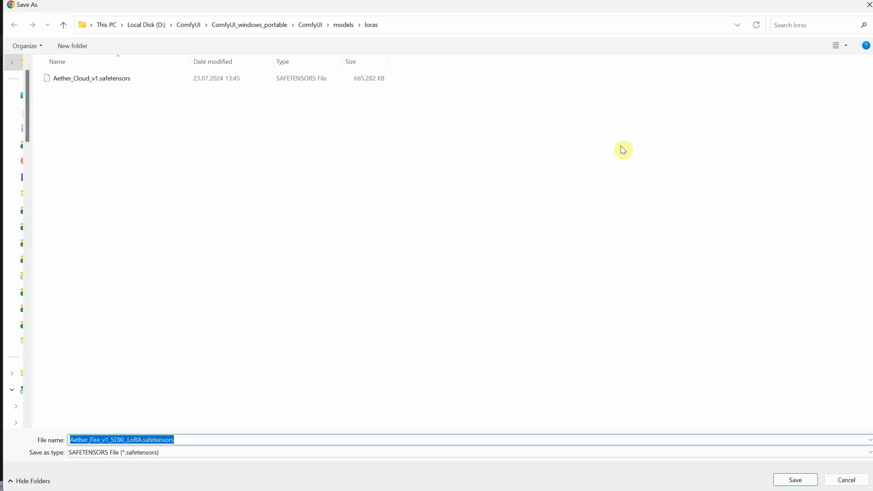
mouse_move(634, 404)
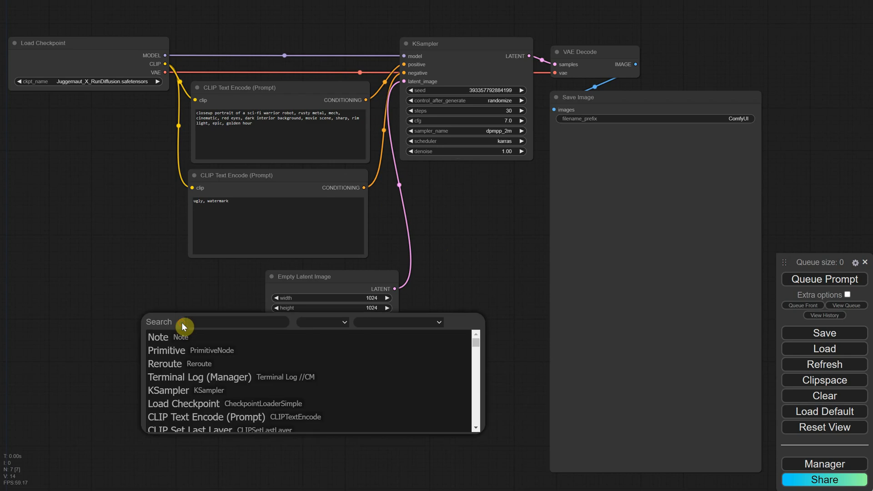
Add a Load LoRA node and set its lora_name to Aether_Cloud_v1.safetensors.
text(lora)
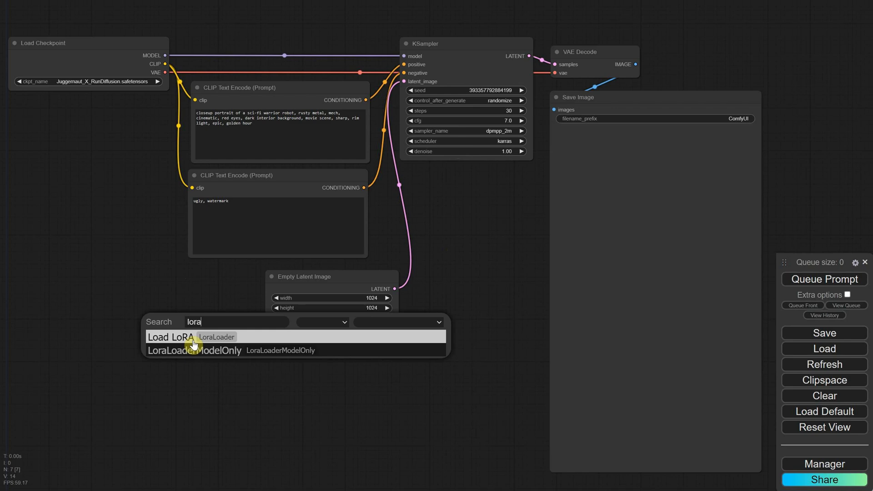
click(169, 337)
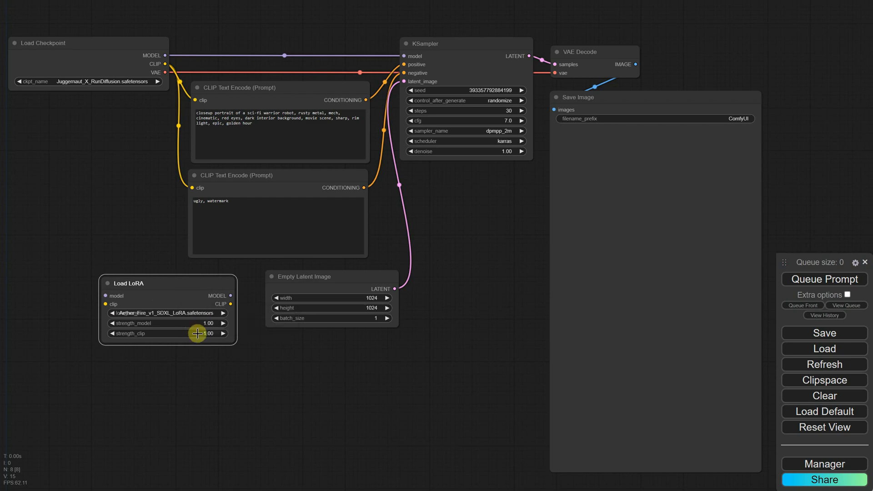
click(168, 313)
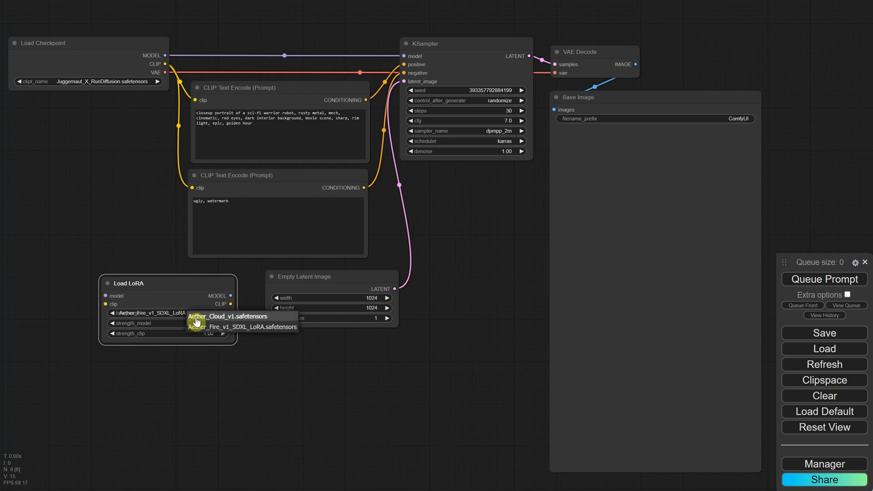
click(228, 317)
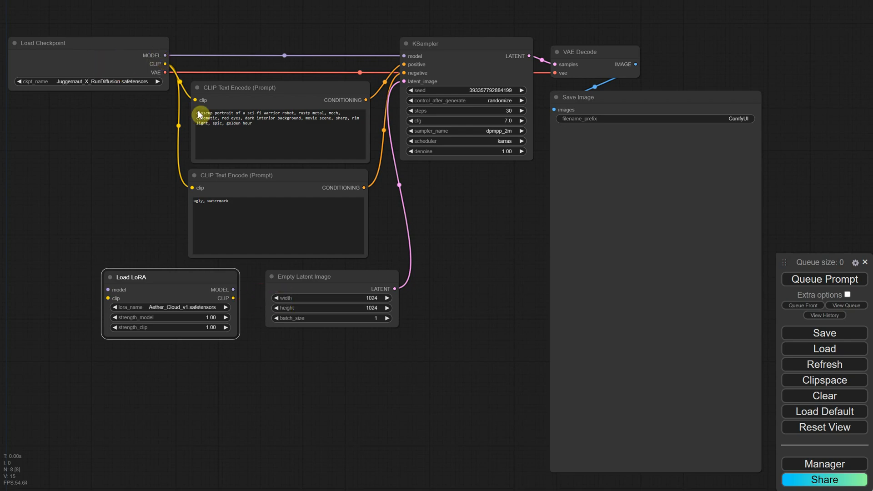
mouse_move(227, 143)
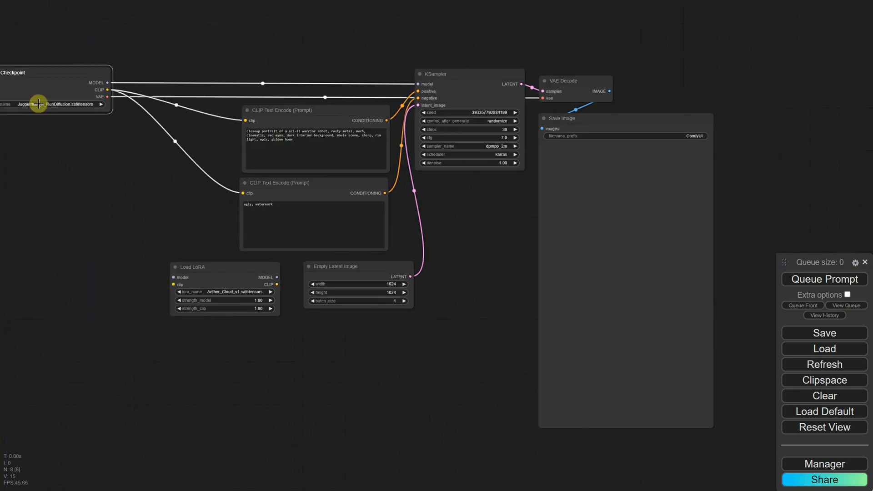
Wire Load LoRA between Load Checkpoint and KSampler, its CLIP feeding both CLIP Text Encode nodes.
drag(223, 267, 168, 126)
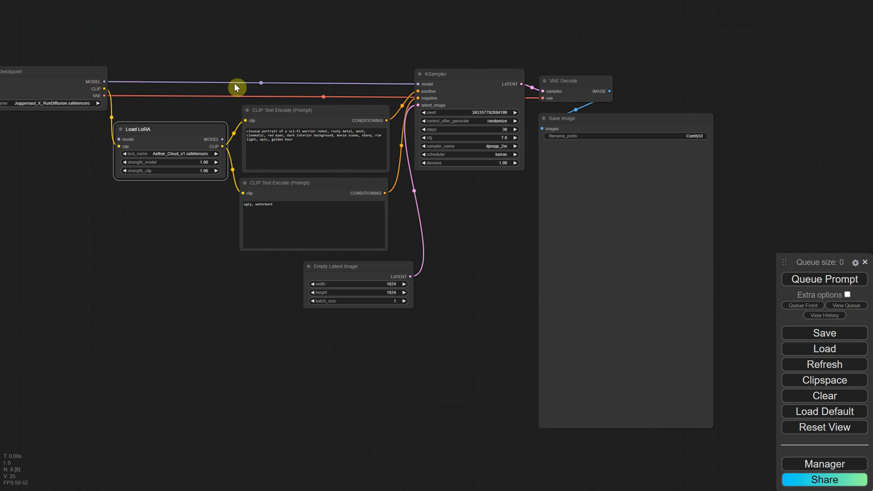
right_click(236, 87)
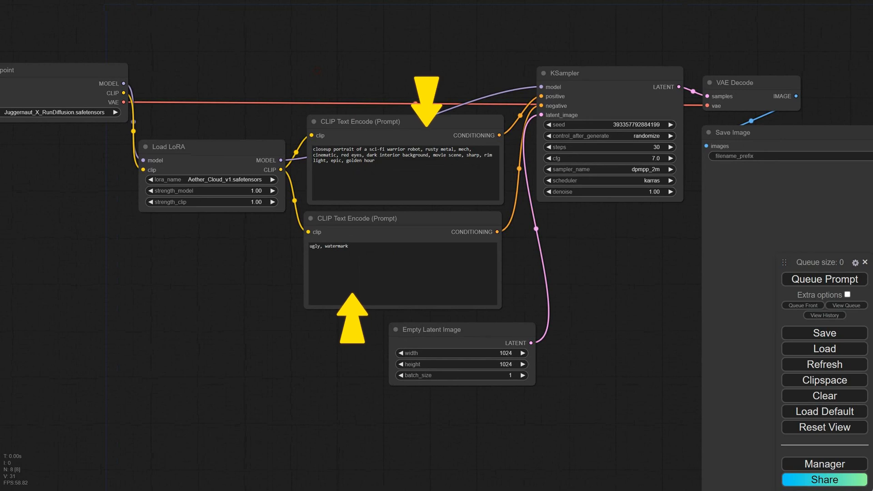
click(63, 70)
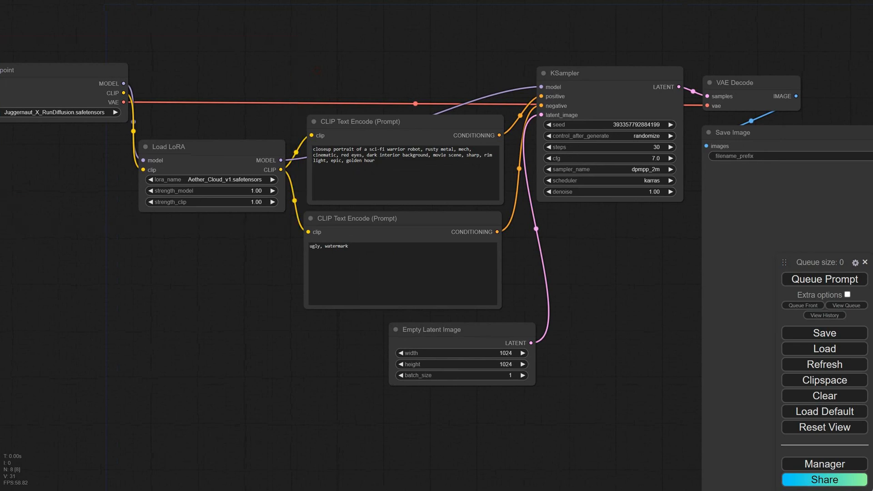
mouse_move(628, 222)
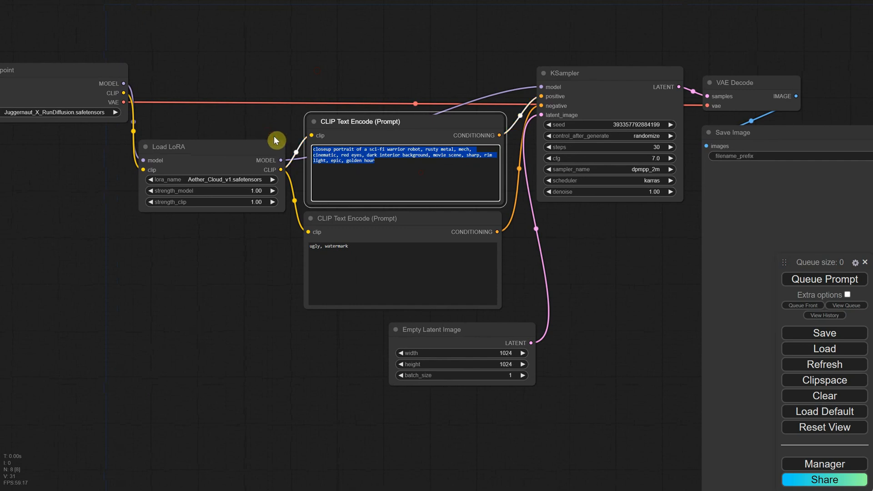
Generate 'cloud that look like a bull head, blue sky, photo' at fixed seed 2024 with Load LoRA bypassed.
text(cloud that look like a bull head, blue sky, photo)
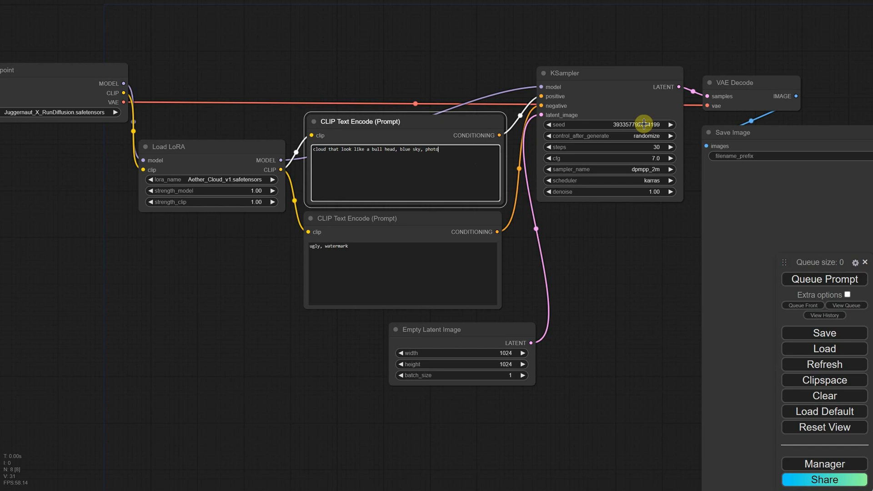
double_click(612, 125)
text(2024)
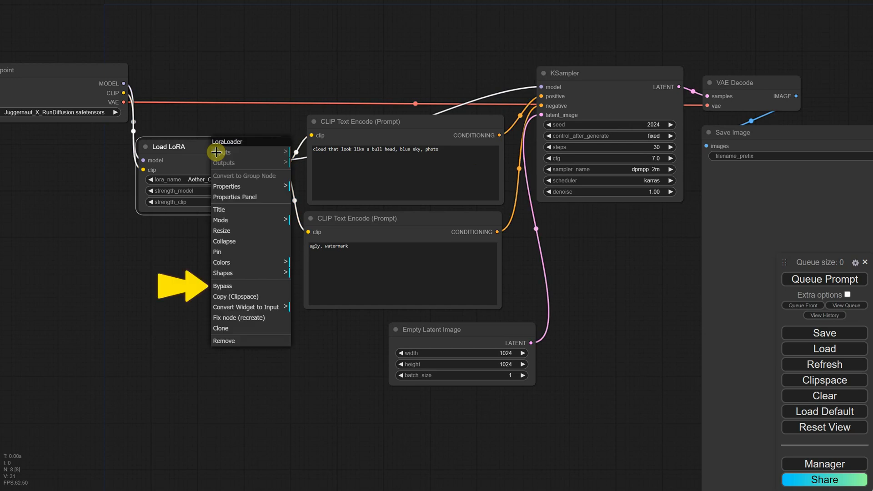
click(222, 285)
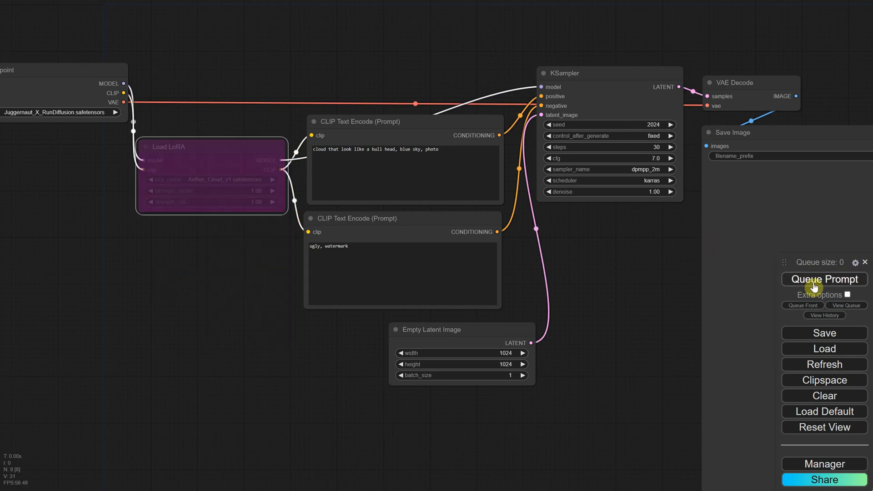
click(824, 279)
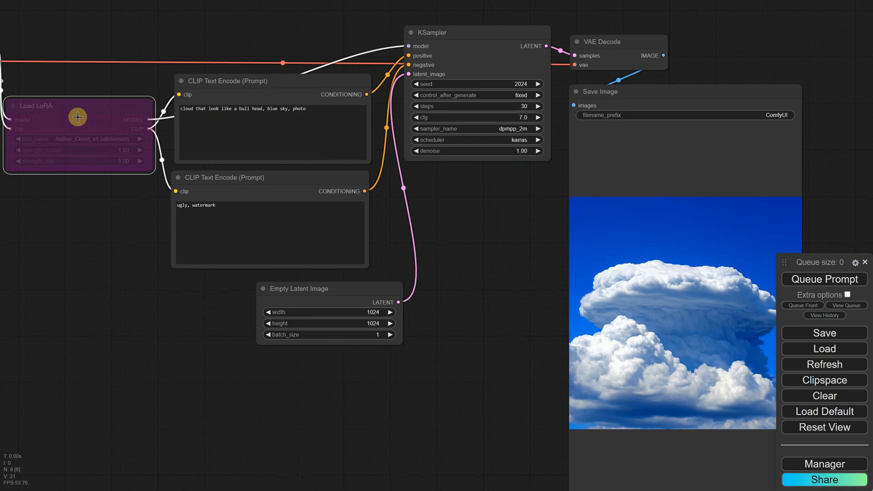
Re-enable Load LoRA and generate at model strength 0.90, then 0.80.
right_click(77, 118)
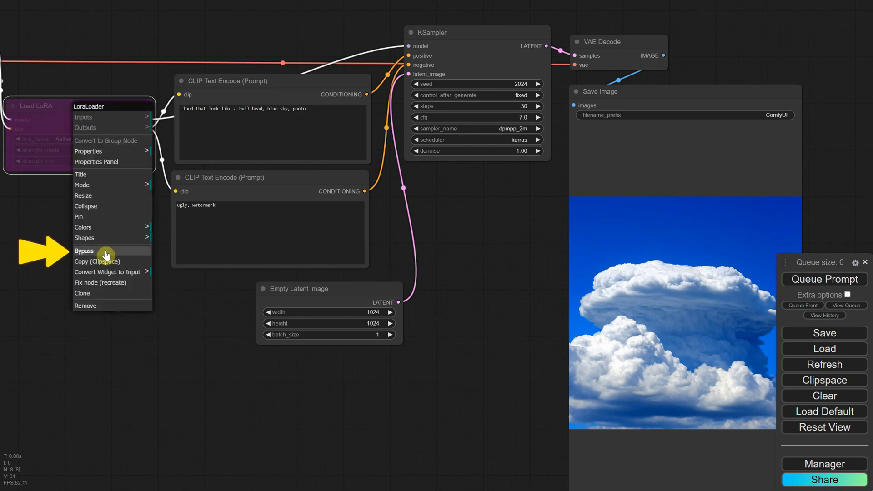
click(84, 251)
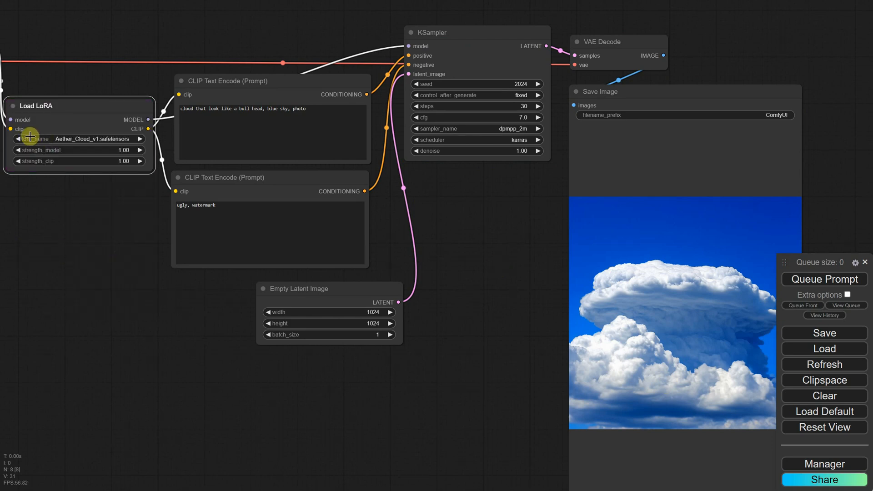
mouse_move(674, 106)
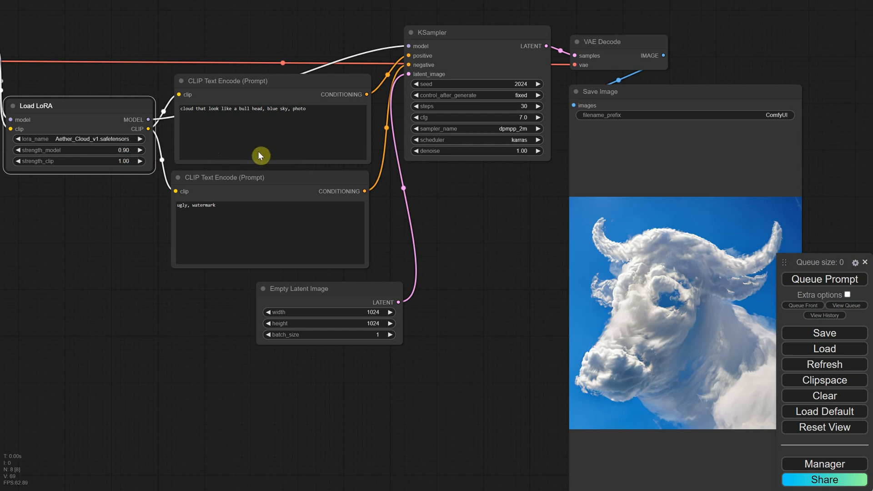
click(824, 279)
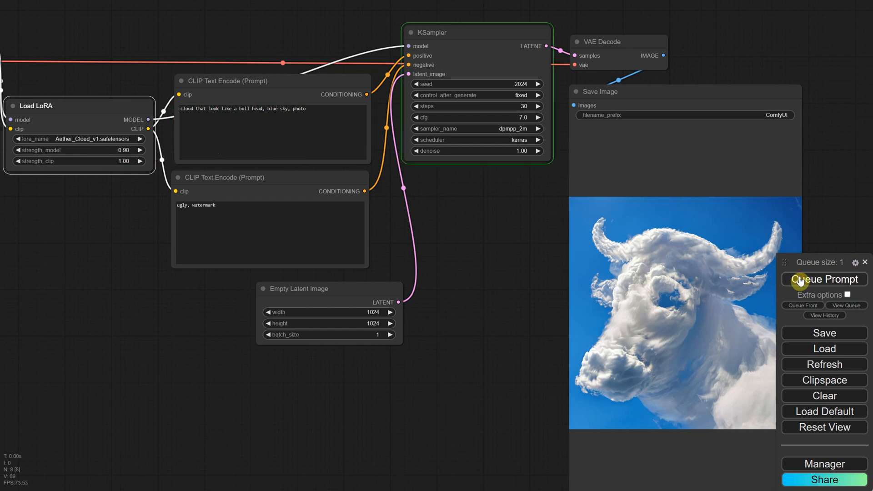
click(825, 279)
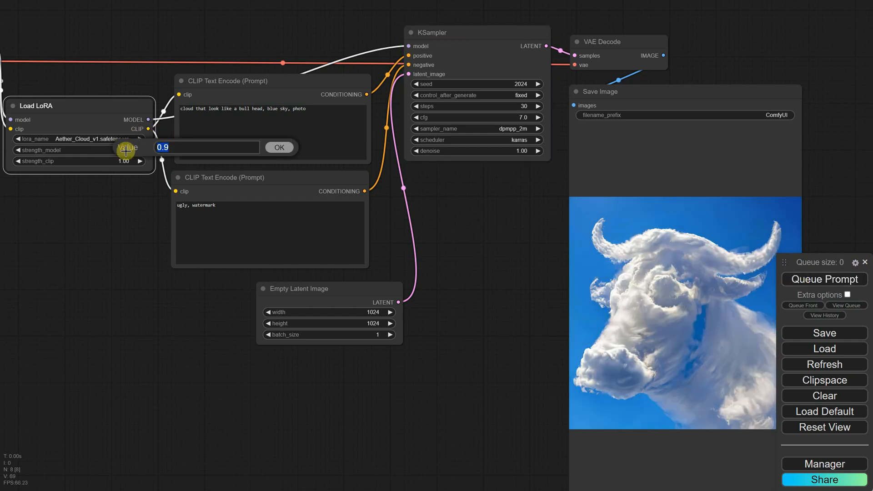
click(279, 148)
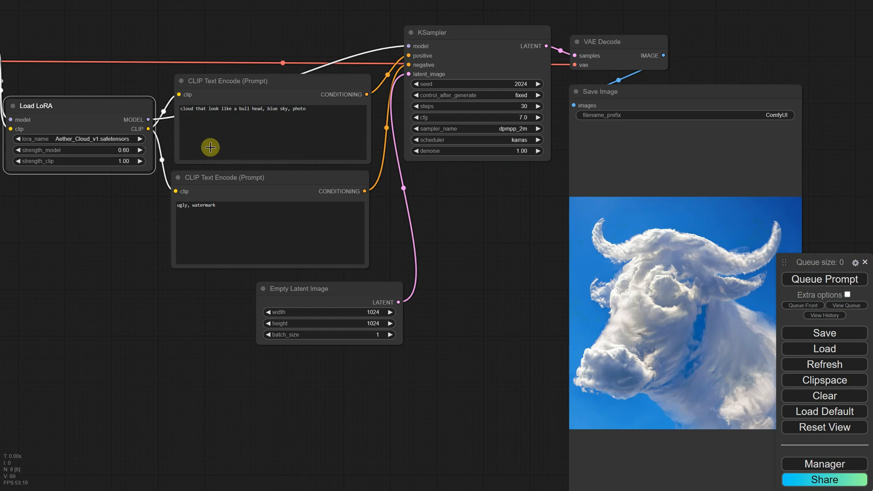
click(825, 279)
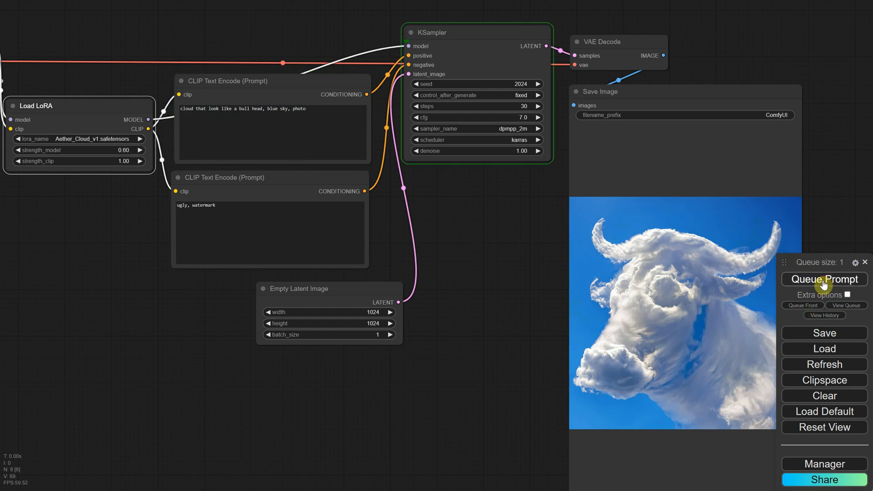
Generate at model strength 2.00, then reset to 1.00 and generate again.
click(824, 280)
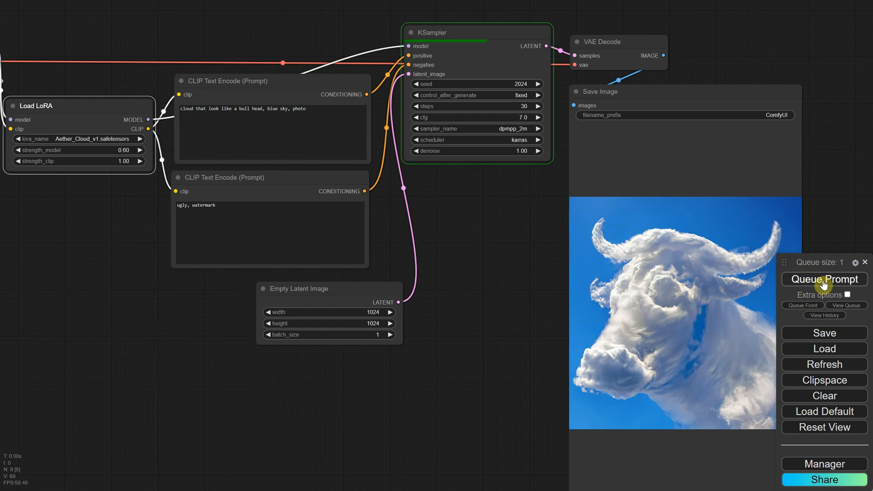
click(825, 279)
text(2)
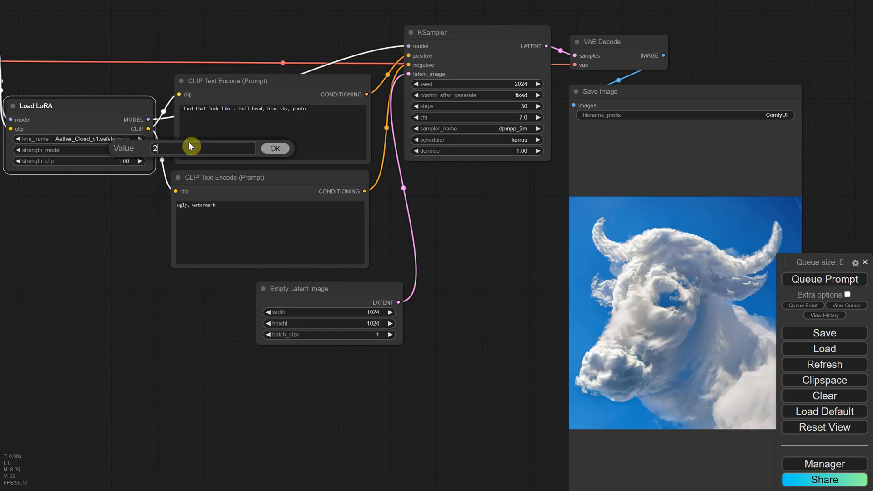
click(274, 148)
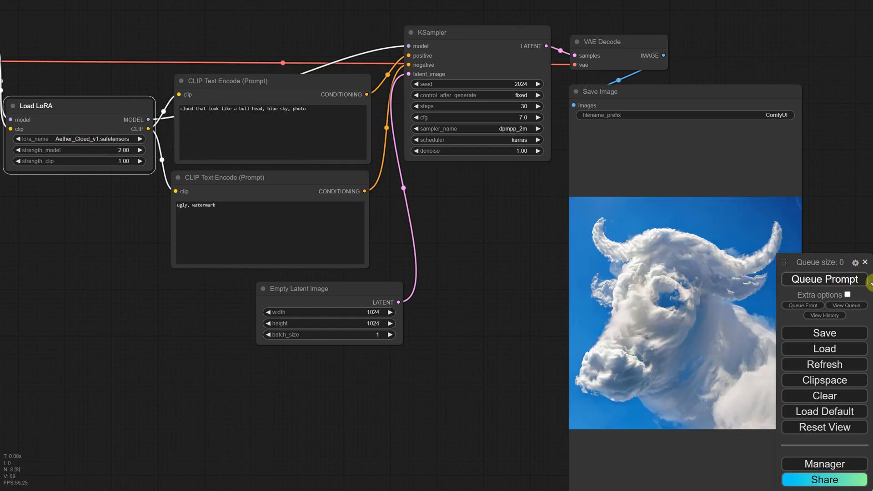
click(824, 279)
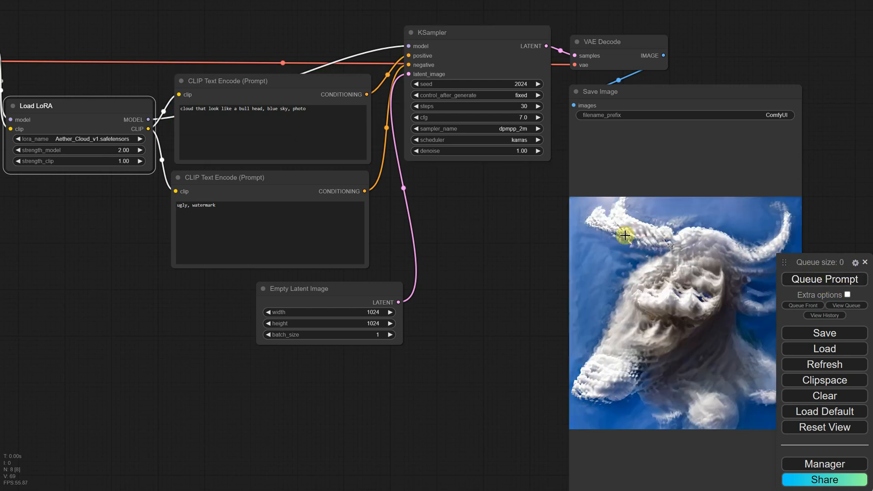
mouse_move(713, 317)
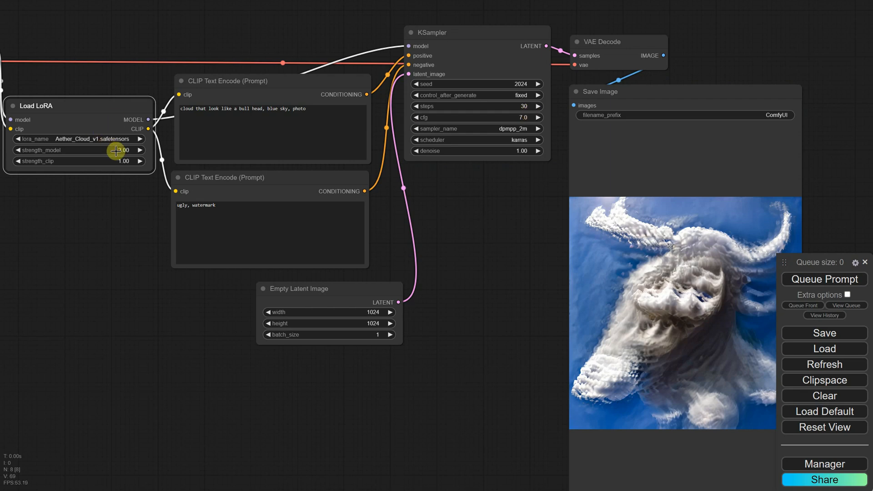
click(825, 280)
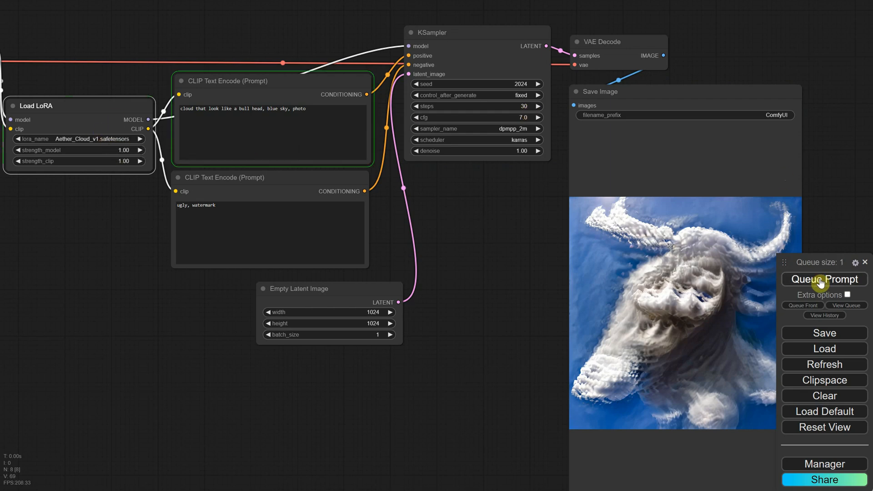
click(824, 279)
text( cute cartoon)
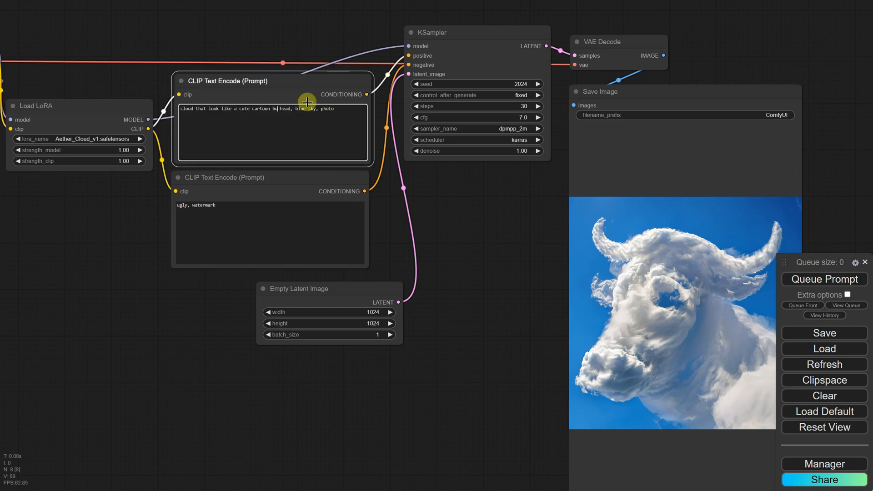
Switch to the Aether Fire LoRA with a fire bull head prompt and randomized seed, queuing several generations.
click(825, 280)
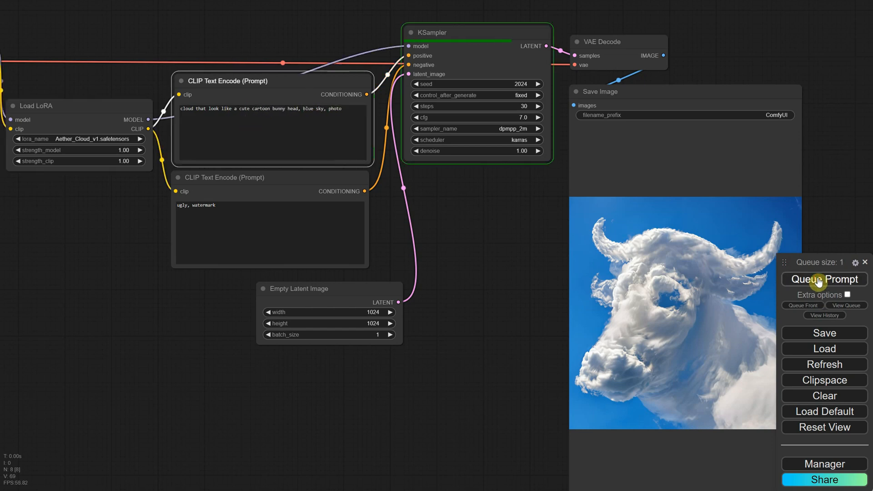
click(825, 280)
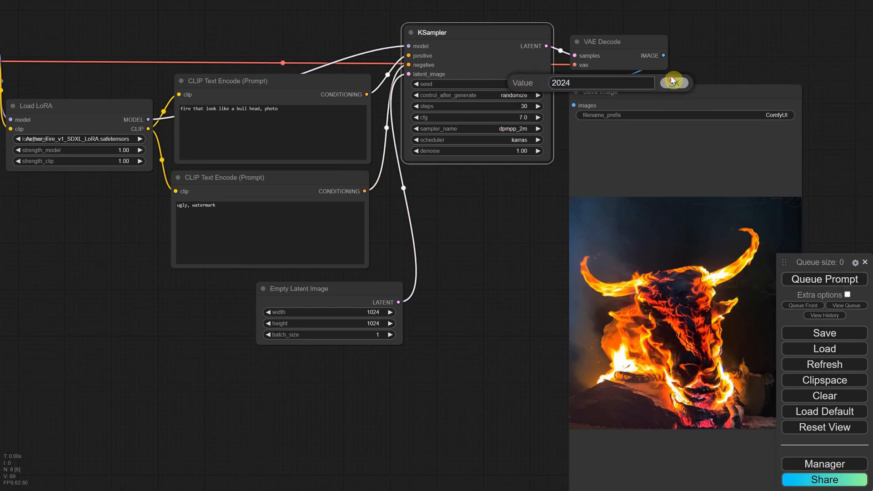
click(825, 279)
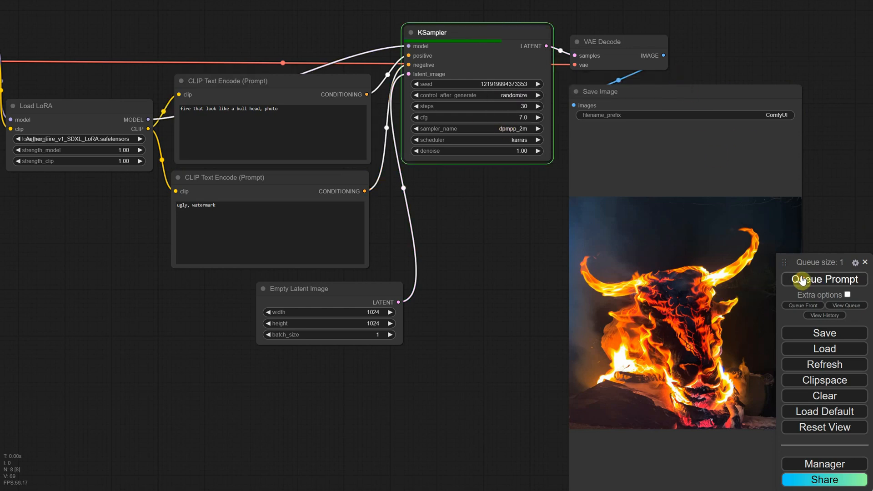
click(825, 279)
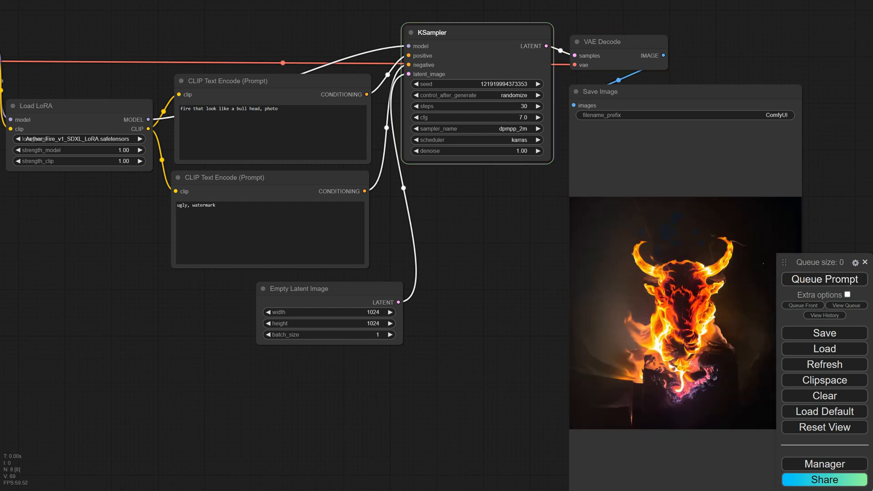
click(825, 279)
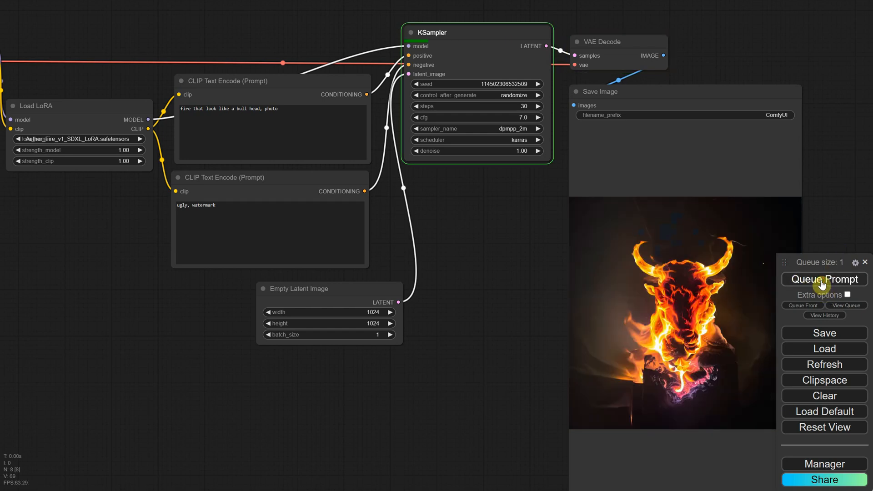
click(824, 279)
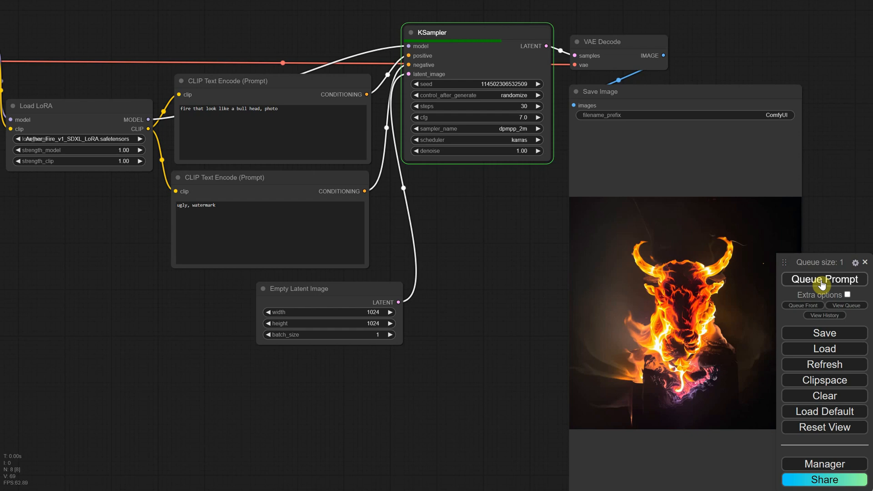
click(825, 279)
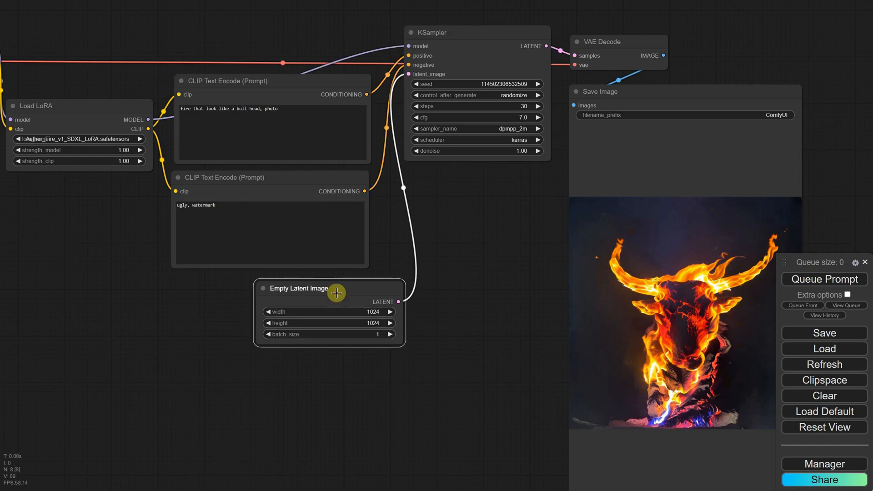
Replace Empty Latent Image with Load Image (Bunny.png) → Upscale Image → VAE Encode at denoise 0.7 and generate the fiery bunny.
click(333, 292)
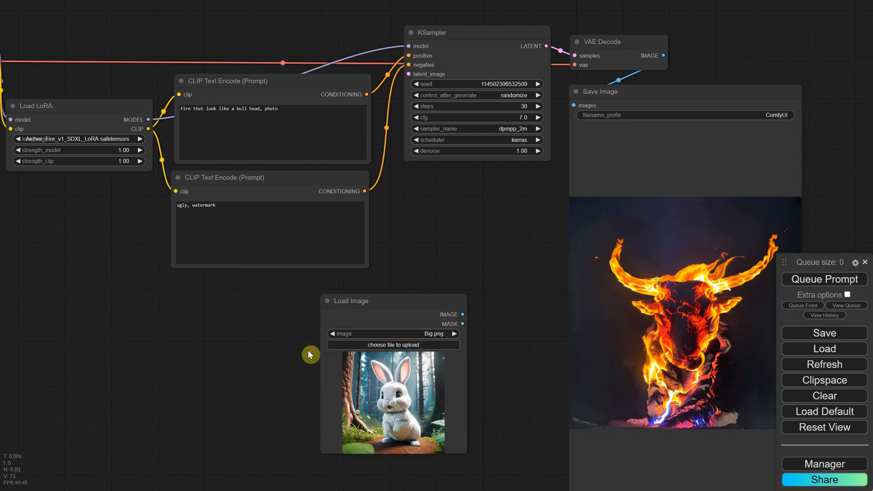
drag(393, 301, 270, 292)
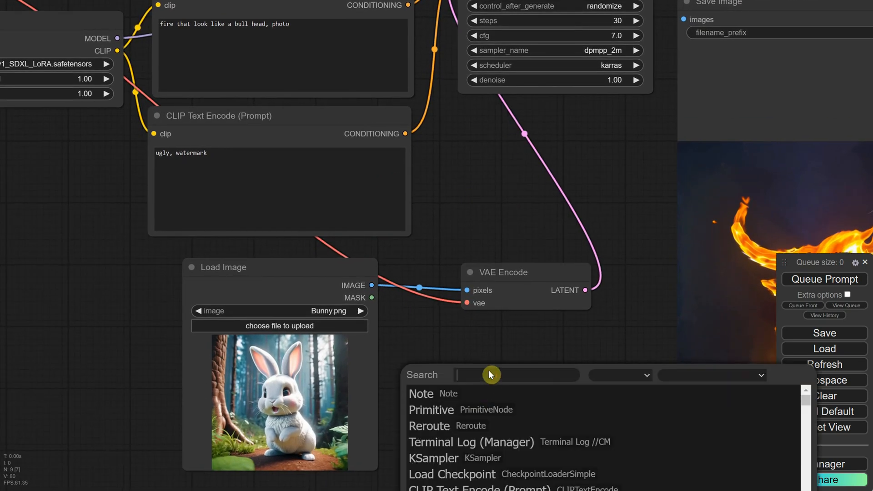
click(490, 374)
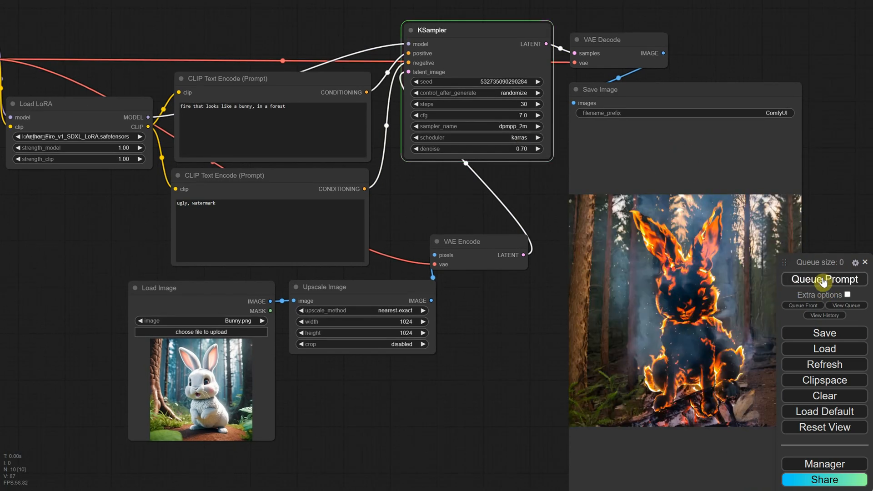
click(824, 279)
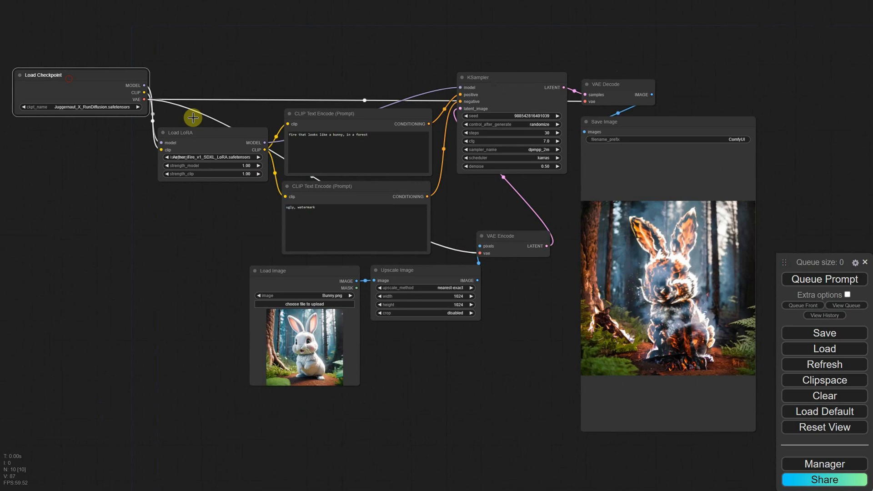
Tidy the layout with Load LoRA beside the checkpoint and the bunny Load Image further left.
drag(192, 117, 218, 97)
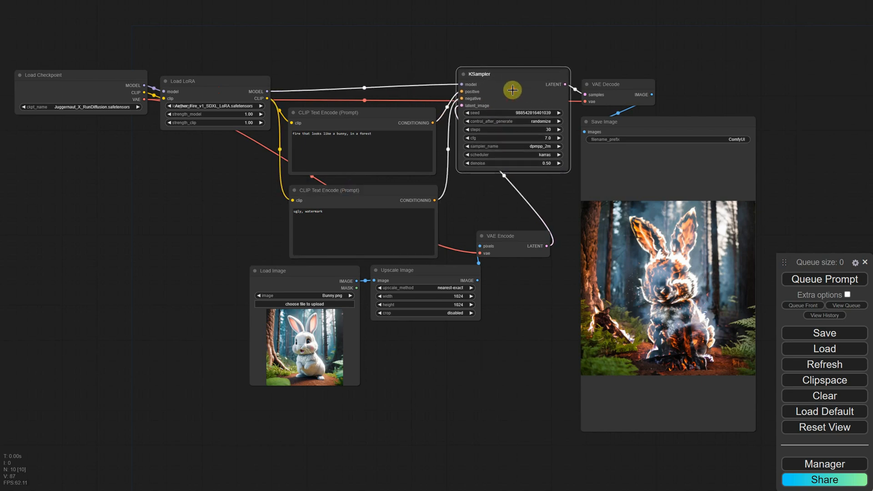
drag(305, 271, 263, 287)
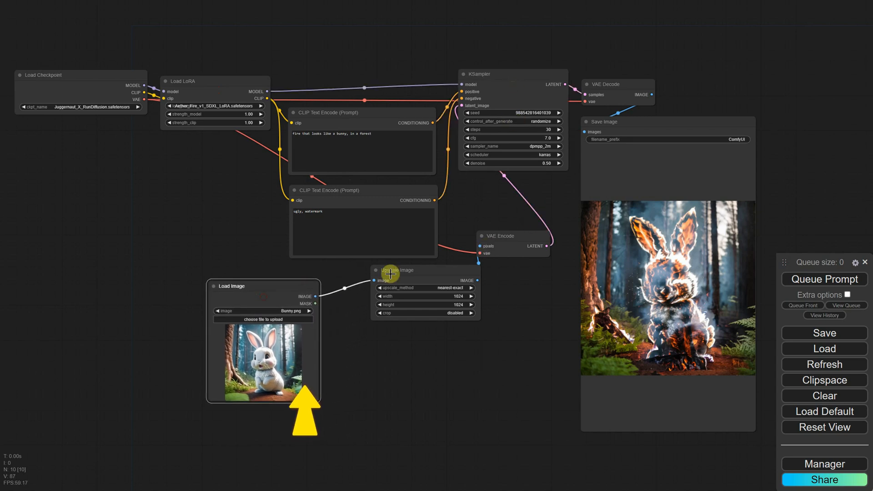